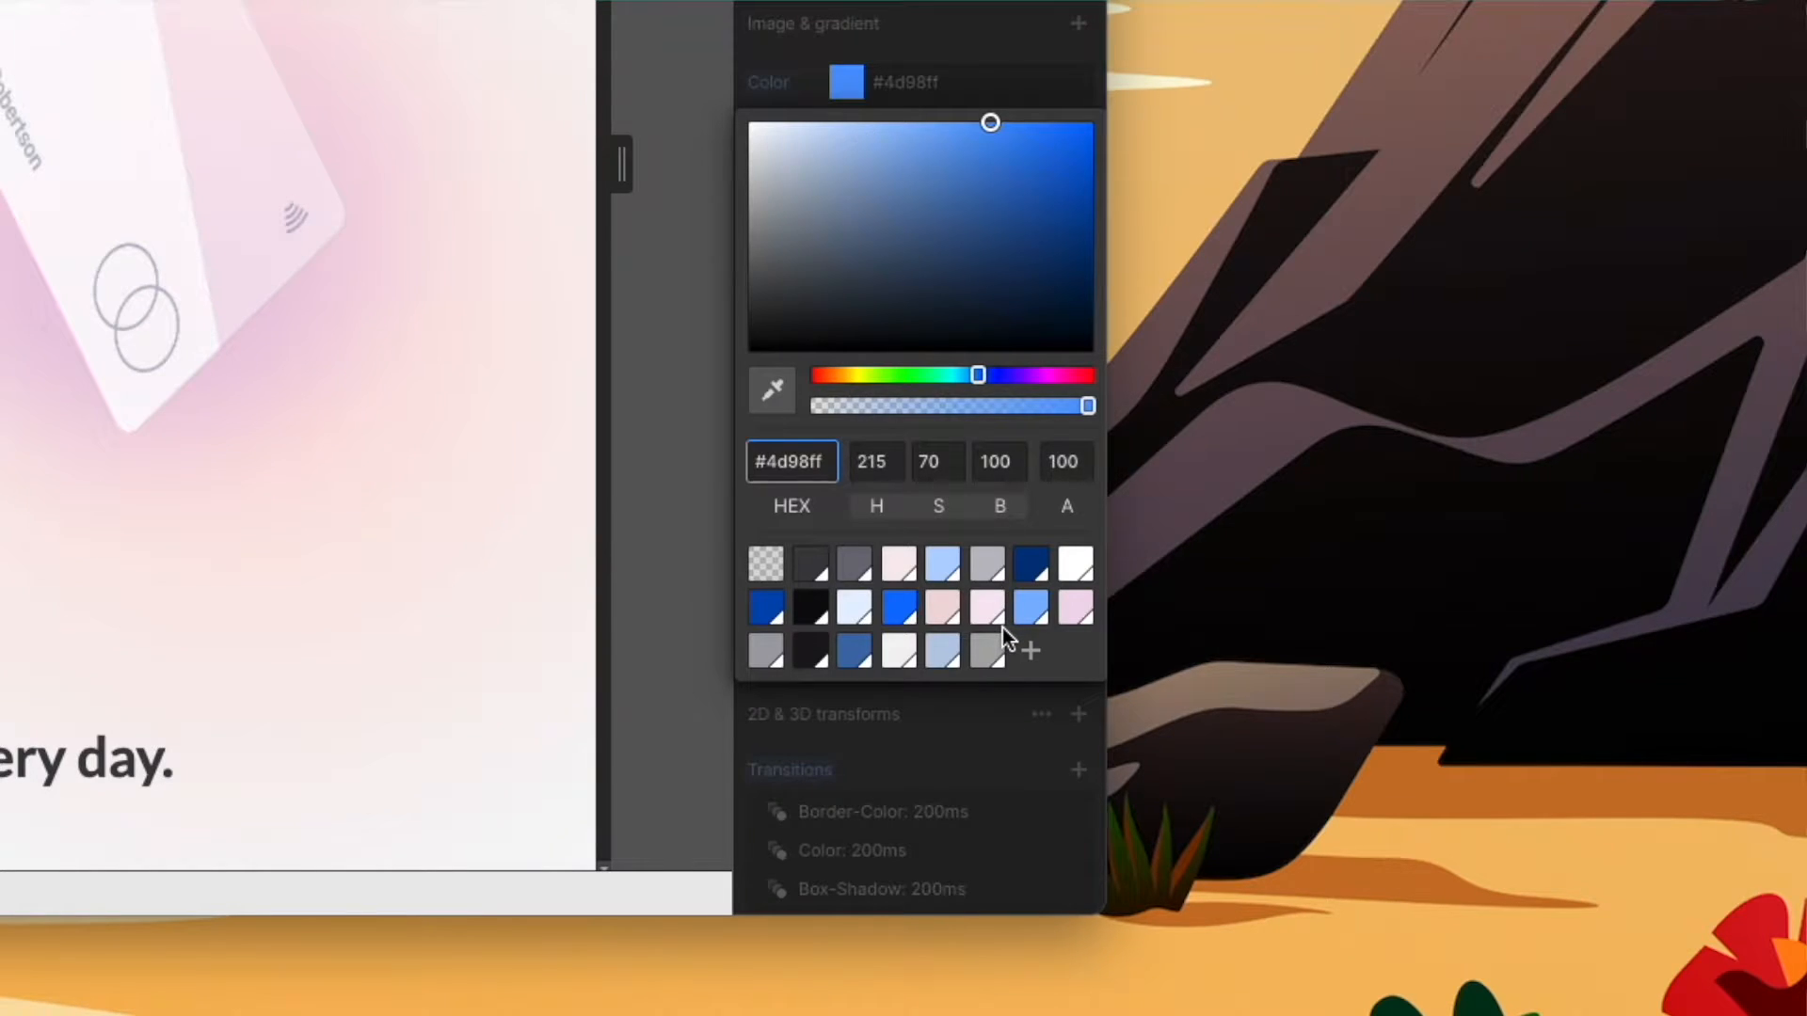
# Save the current blue #4d98ff as a new swatch named Cornflower Blue
pyautogui.click(1030, 650)
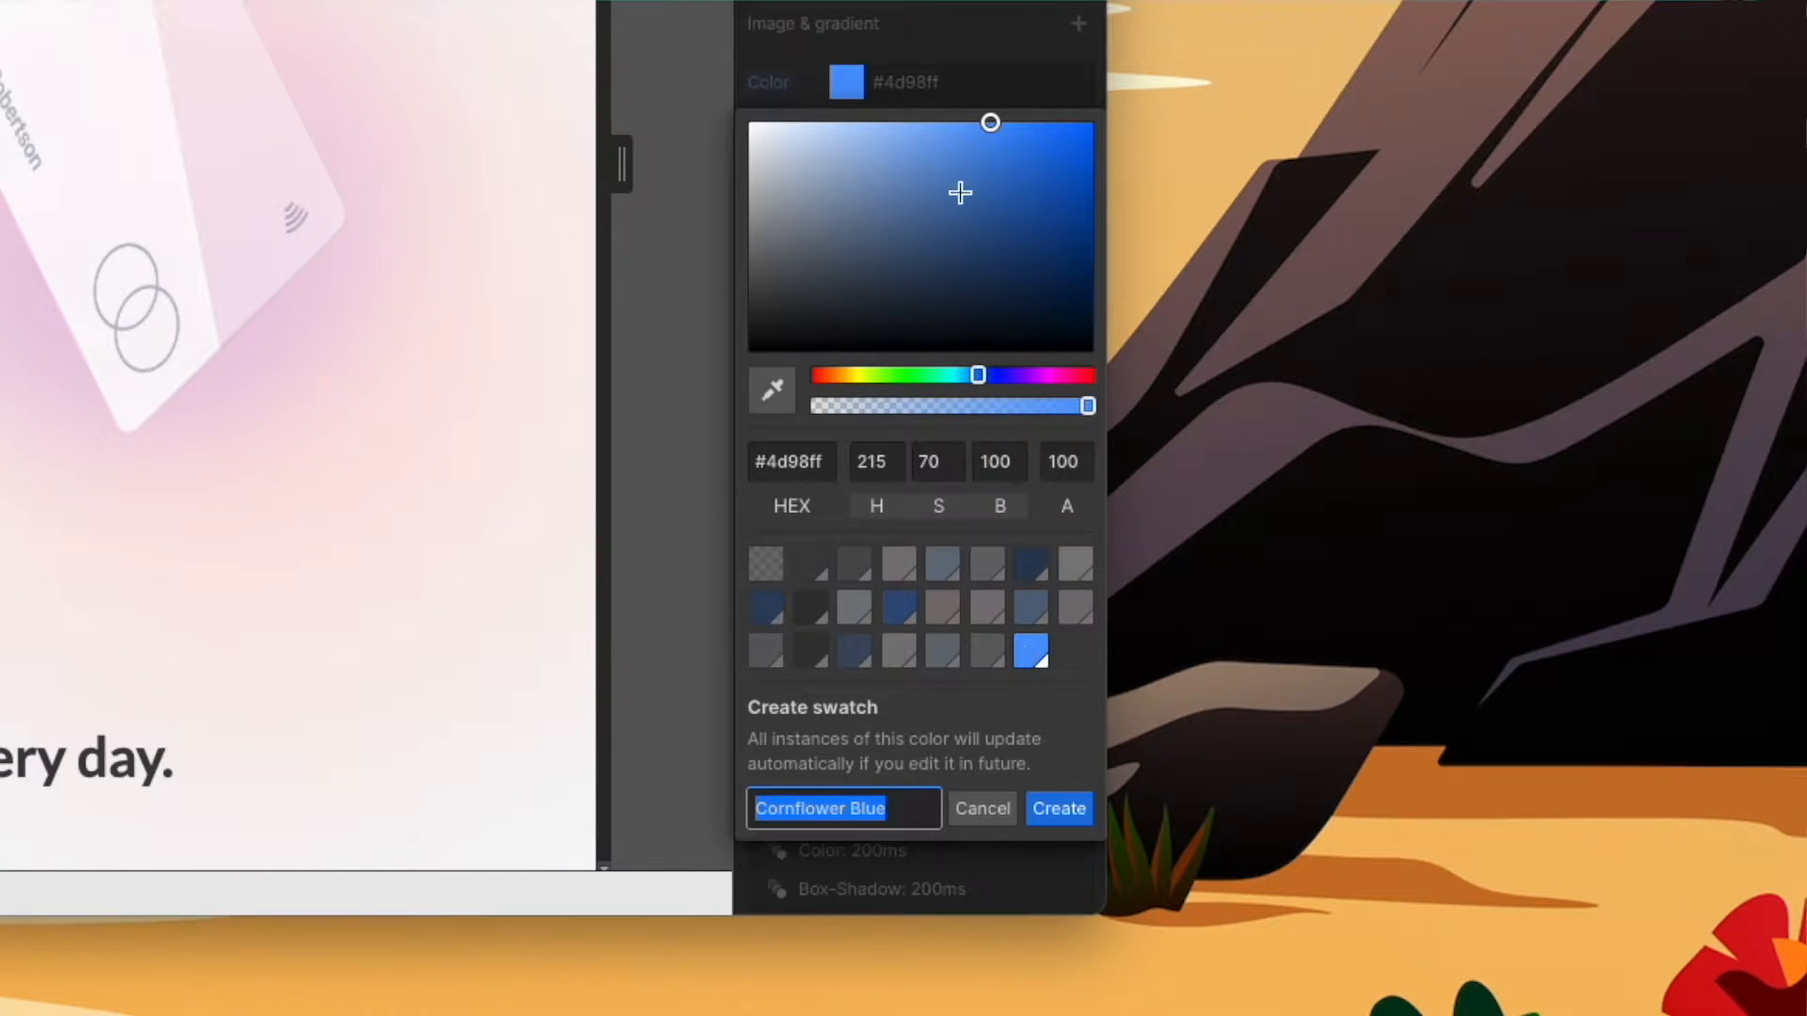
pyautogui.moveTo(990, 123); pyautogui.dragTo(1007, 154)
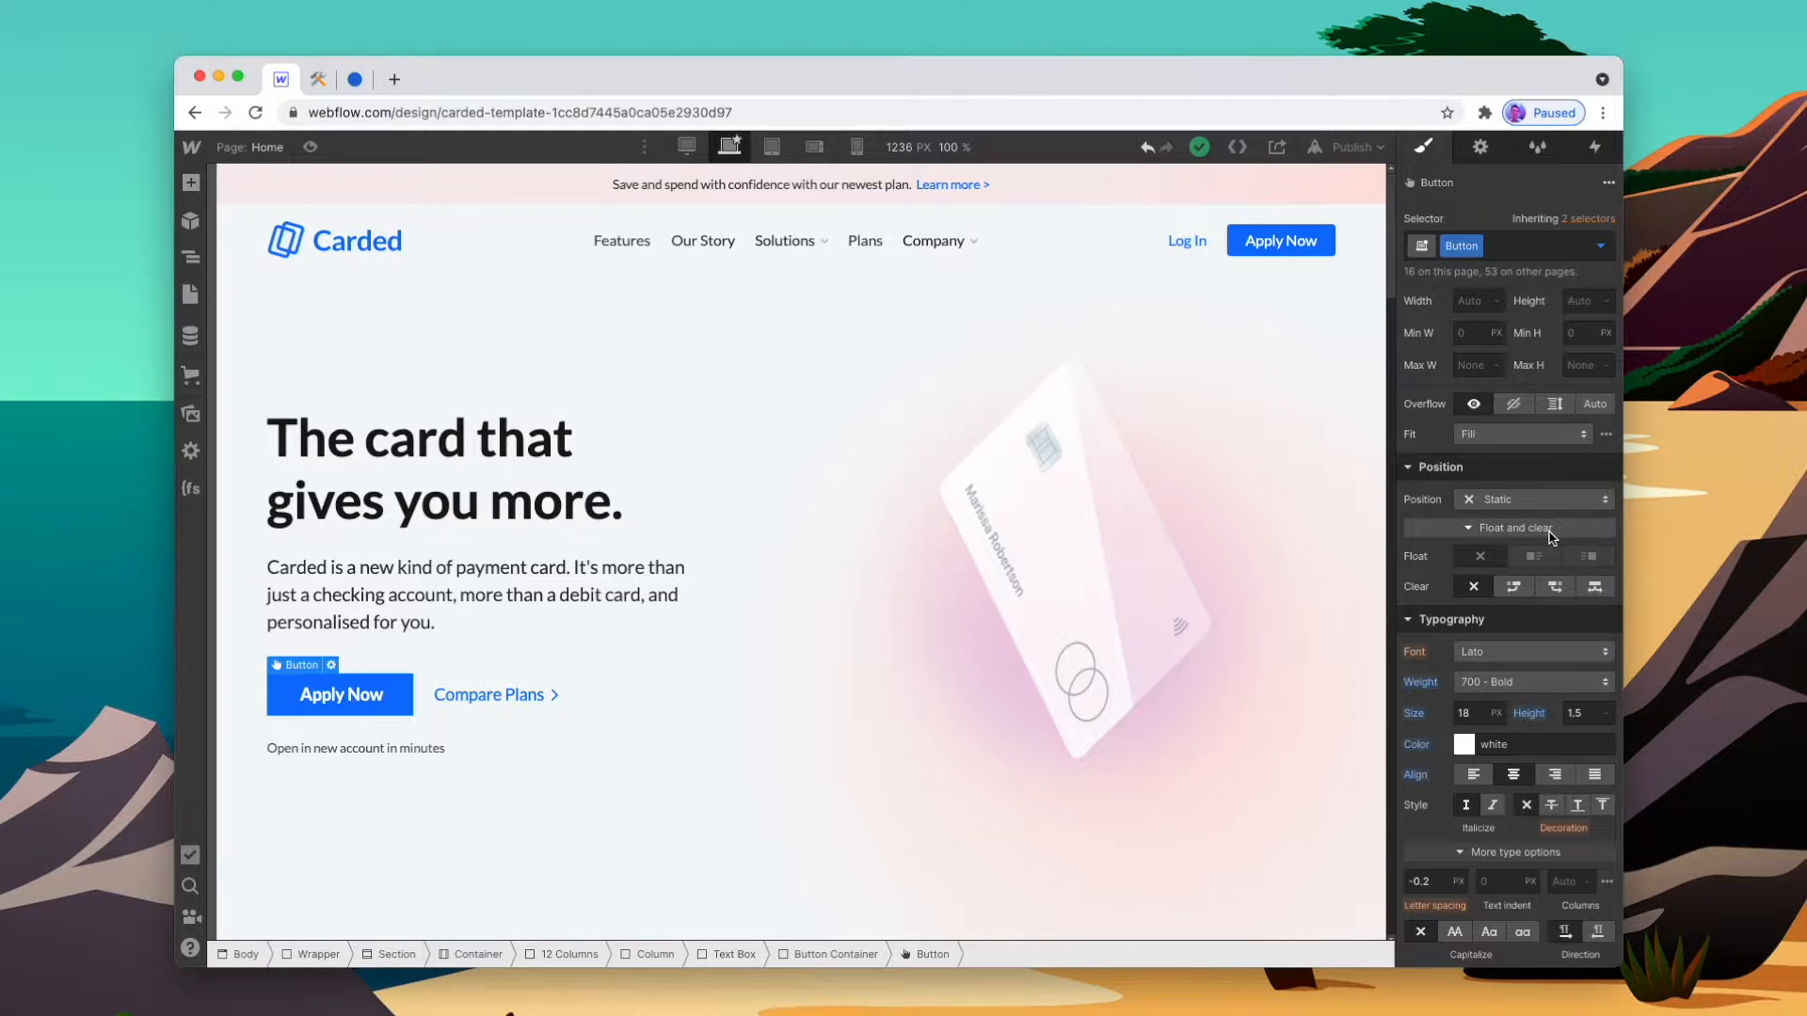
# Open the color picker for the Apply Now button's white text, which has a 4.32 contrast ratio
pyautogui.click(1464, 744)
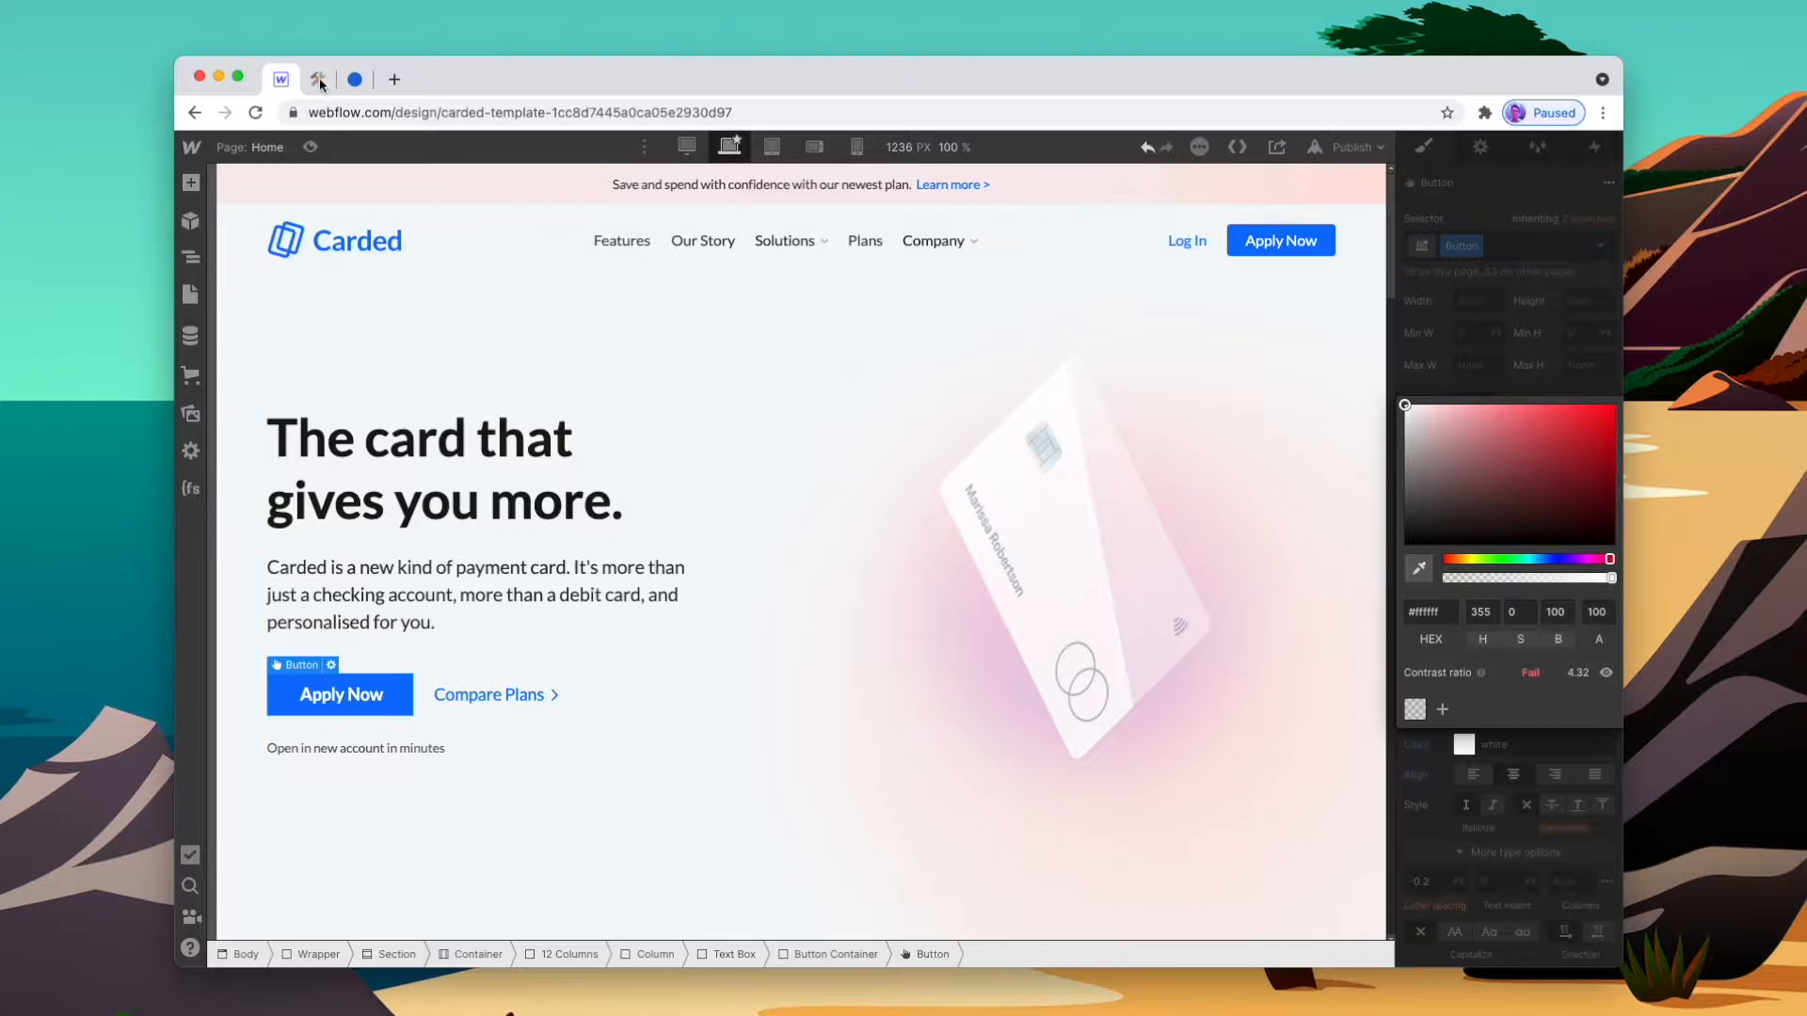
# Generate ten shades from the bluish grey base #a4a5ad and display the darkest #0c0c0d
pyautogui.click(317, 79)
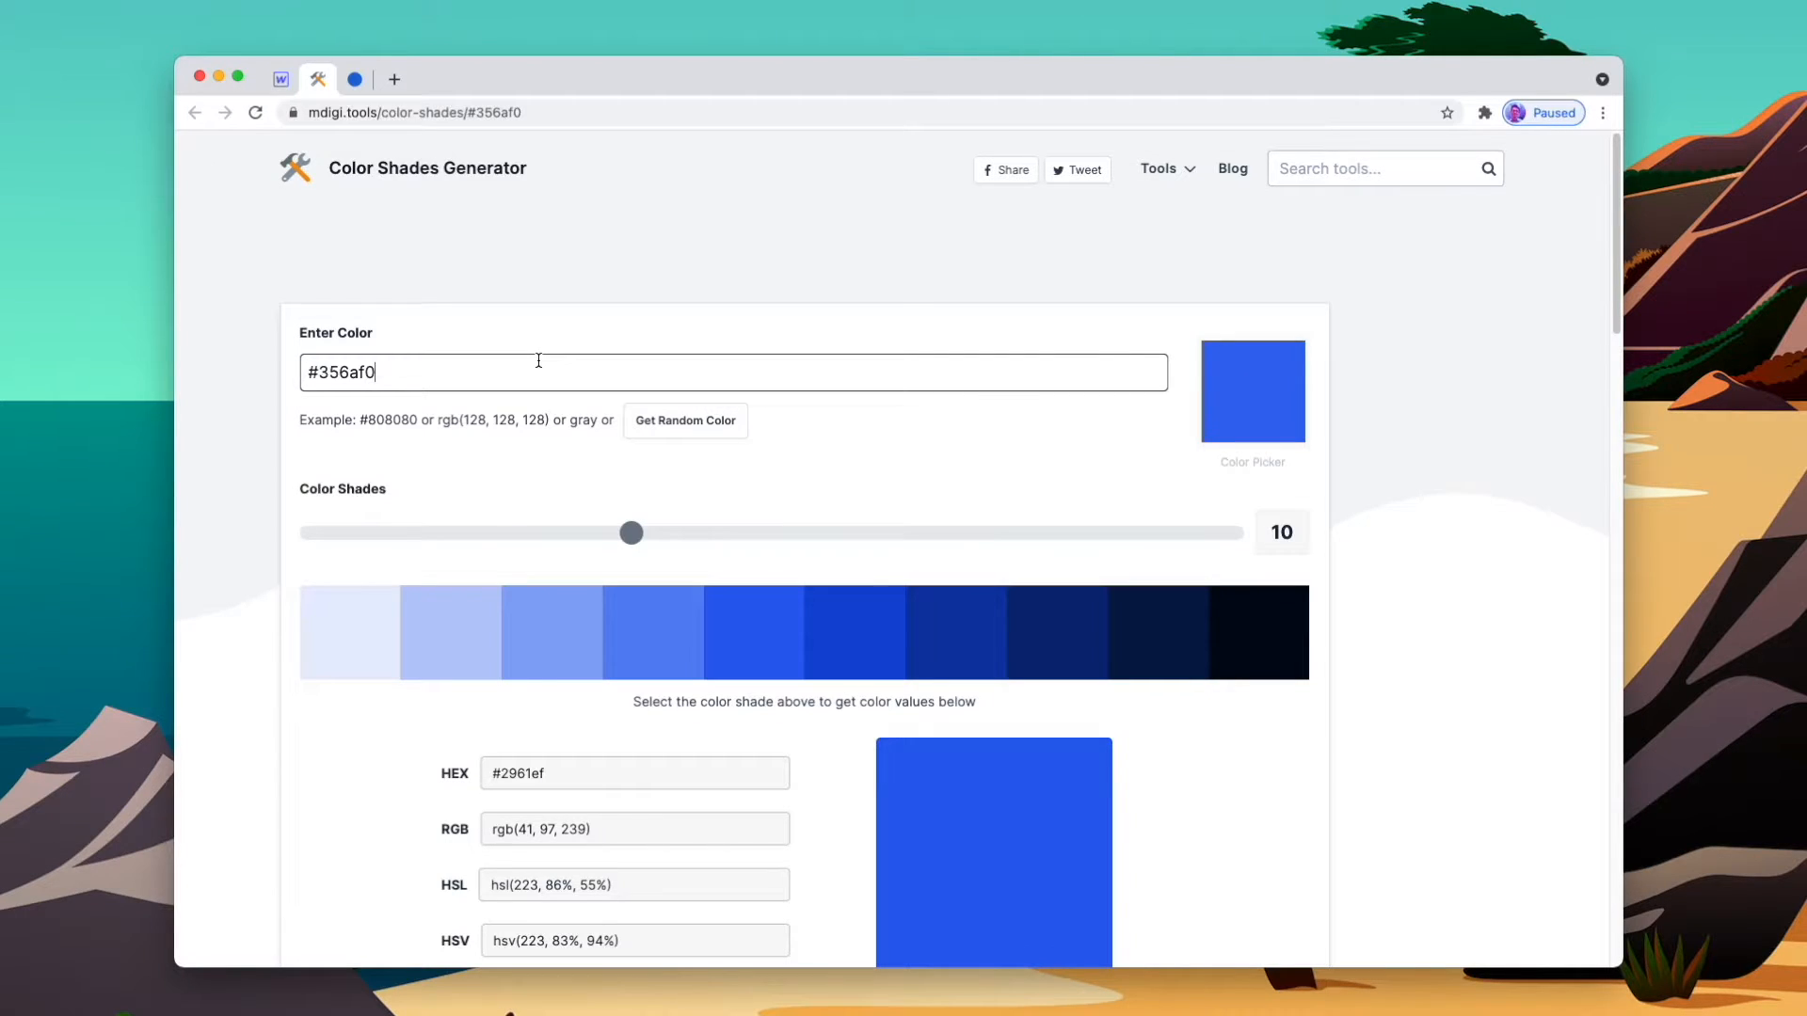
pyautogui.write('grey')
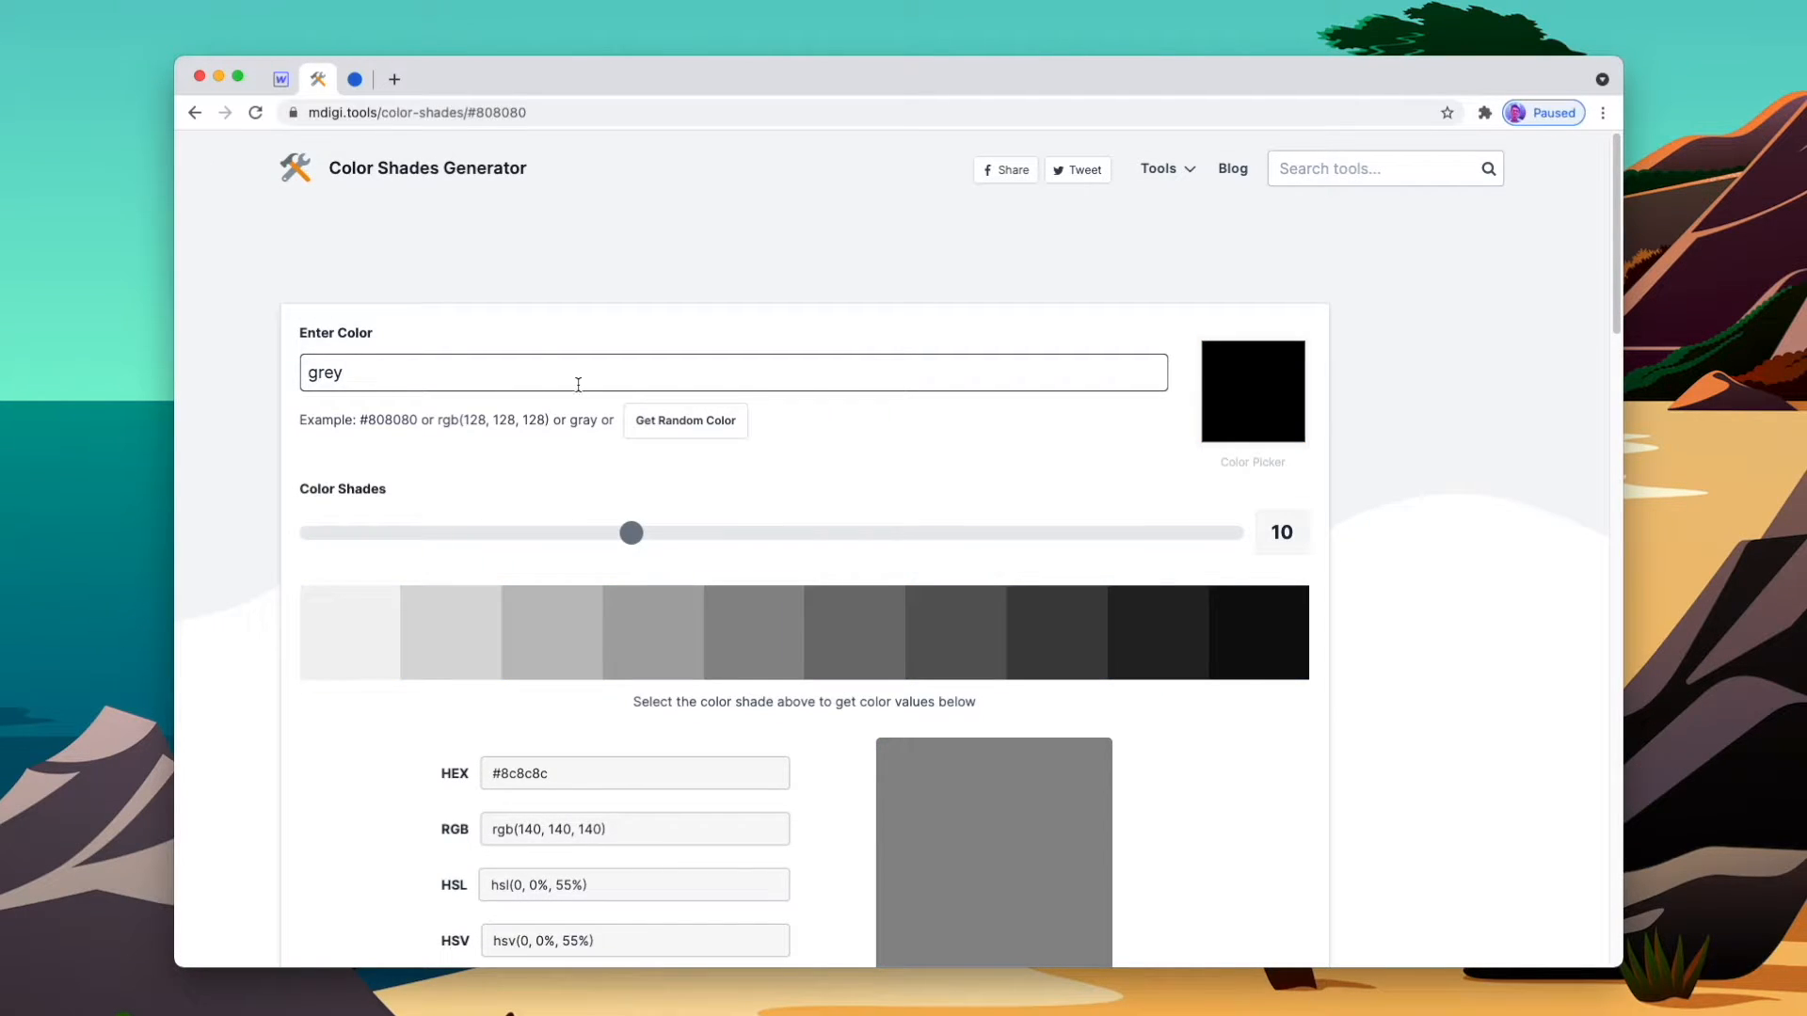
pyautogui.click(1252, 392)
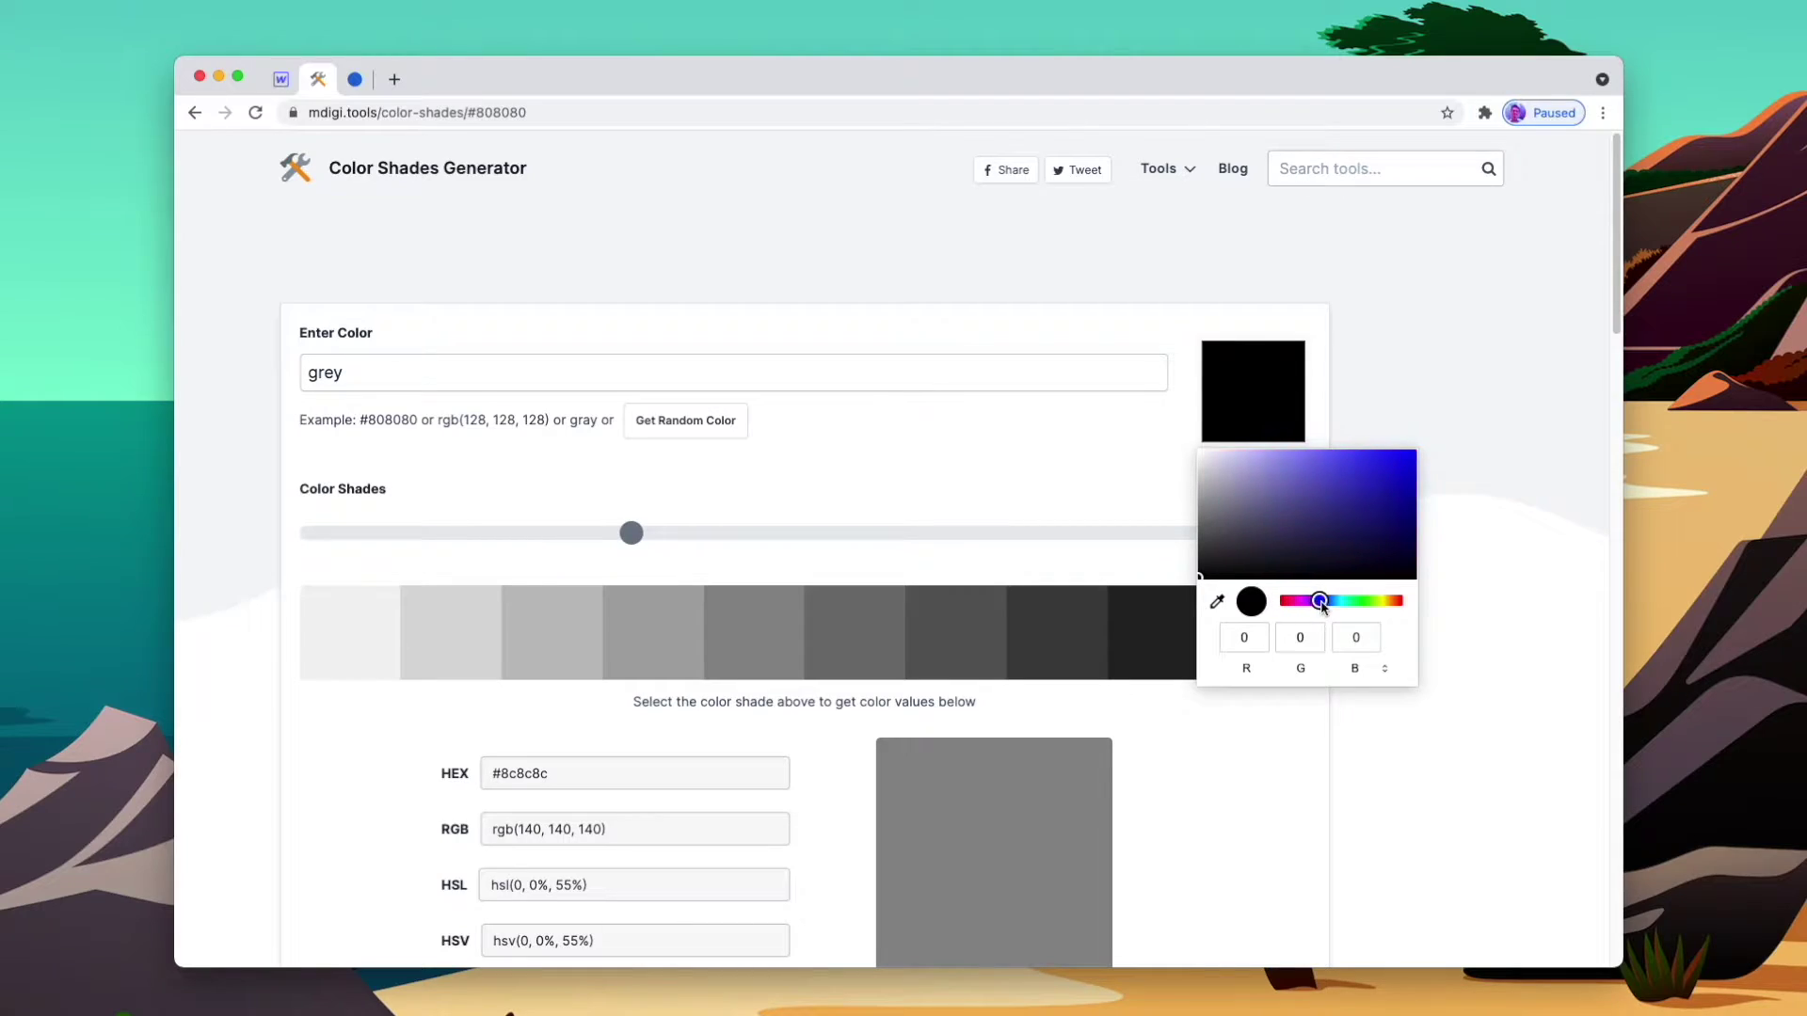
pyautogui.click(1214, 503)
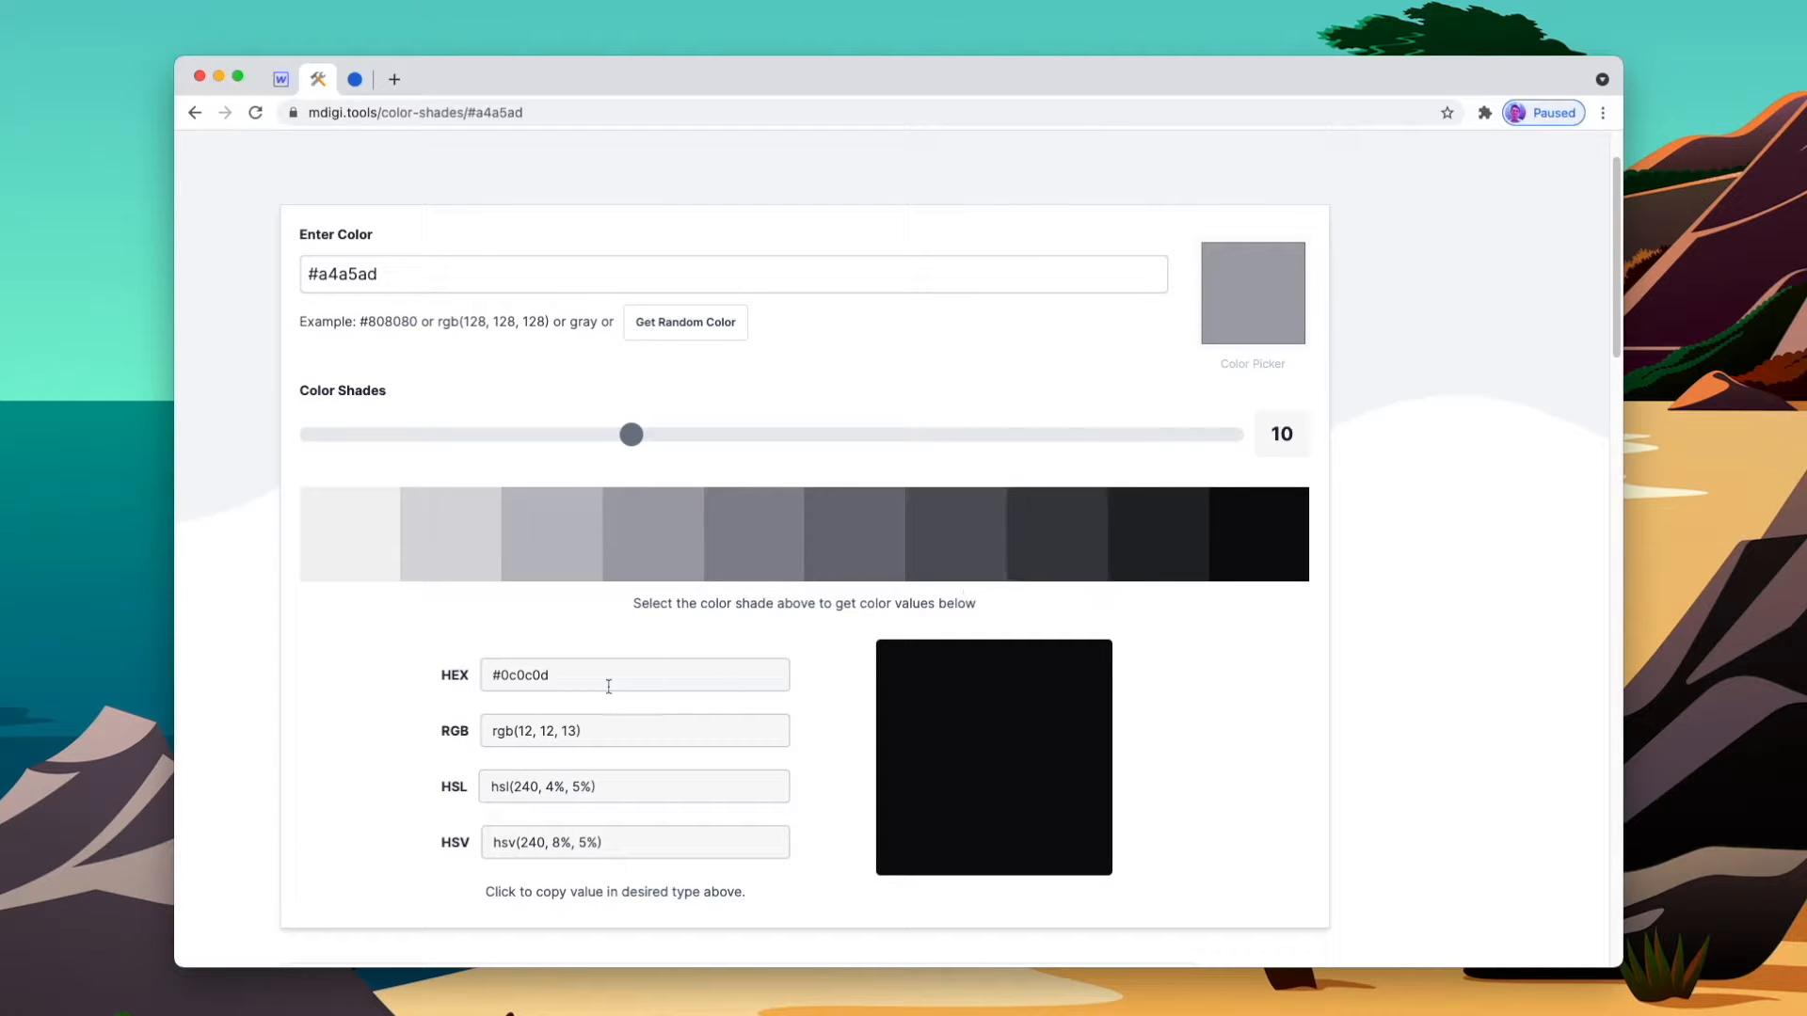
# Save the dark greys #0c0c0d, #3c3d43 and #6d6e79 as swatches, starting with Black
pyautogui.click(276, 79)
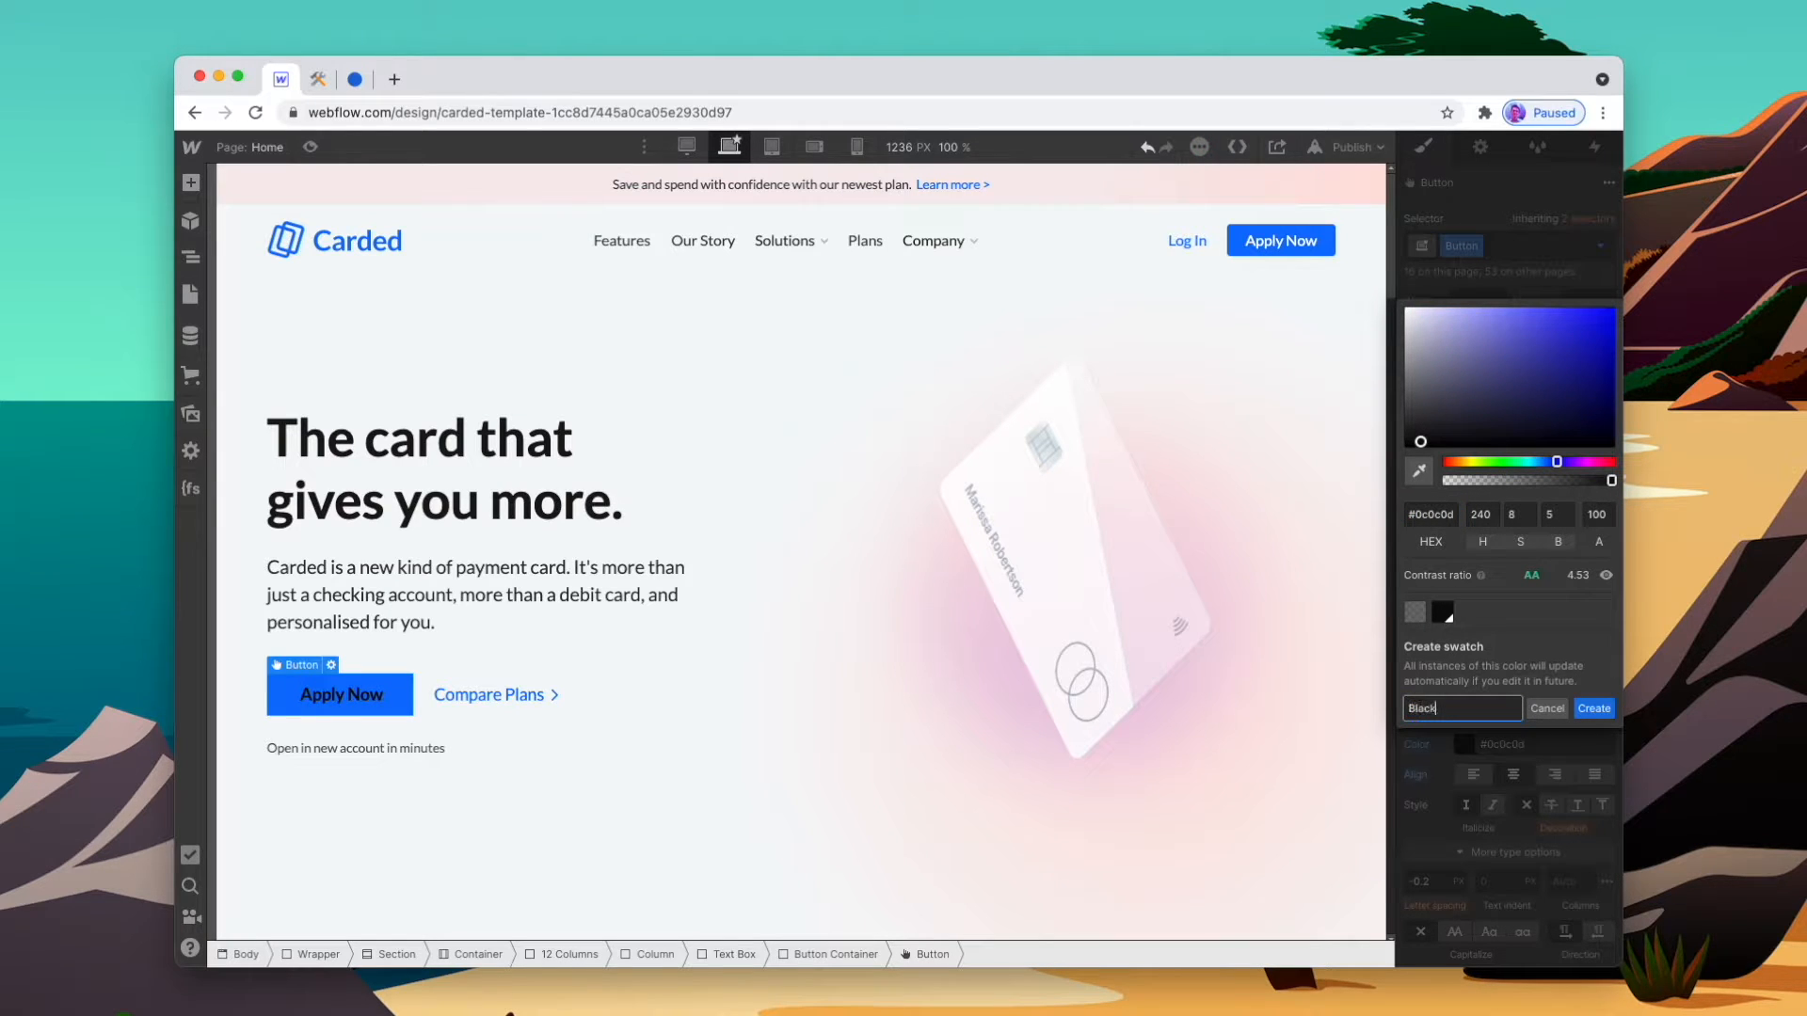
pyautogui.click(318, 79)
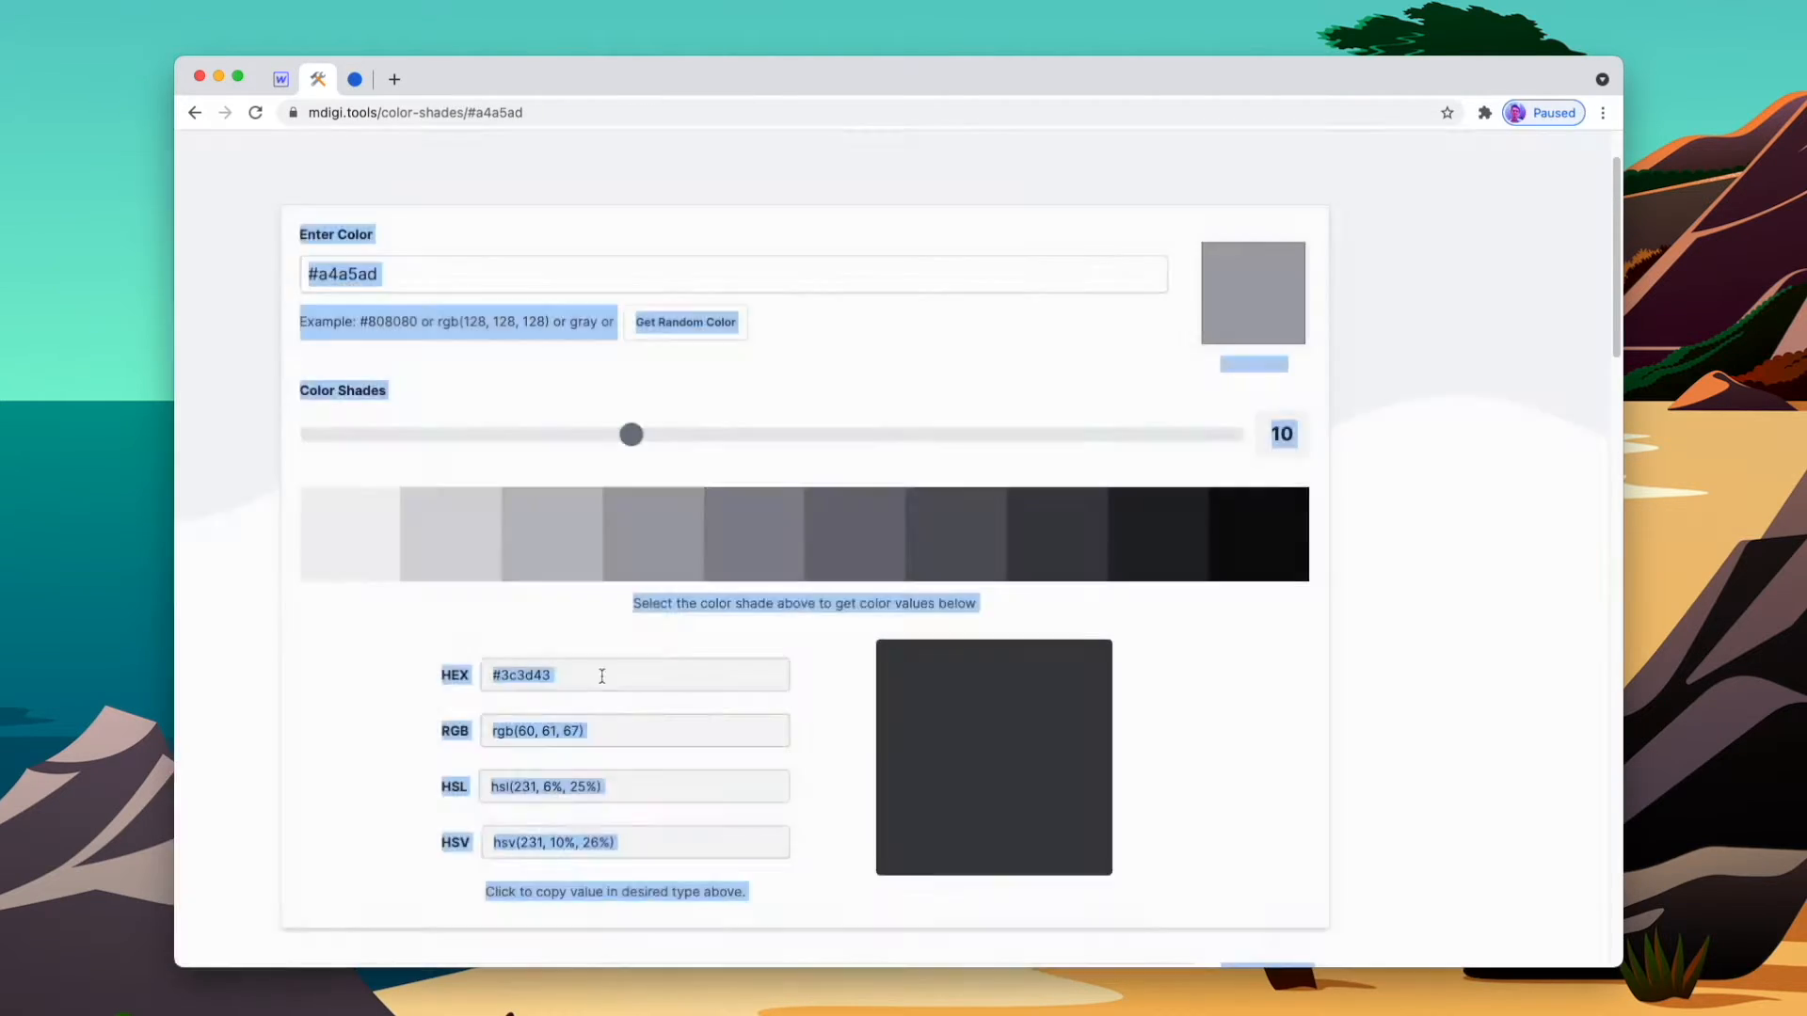
pyautogui.click(283, 78)
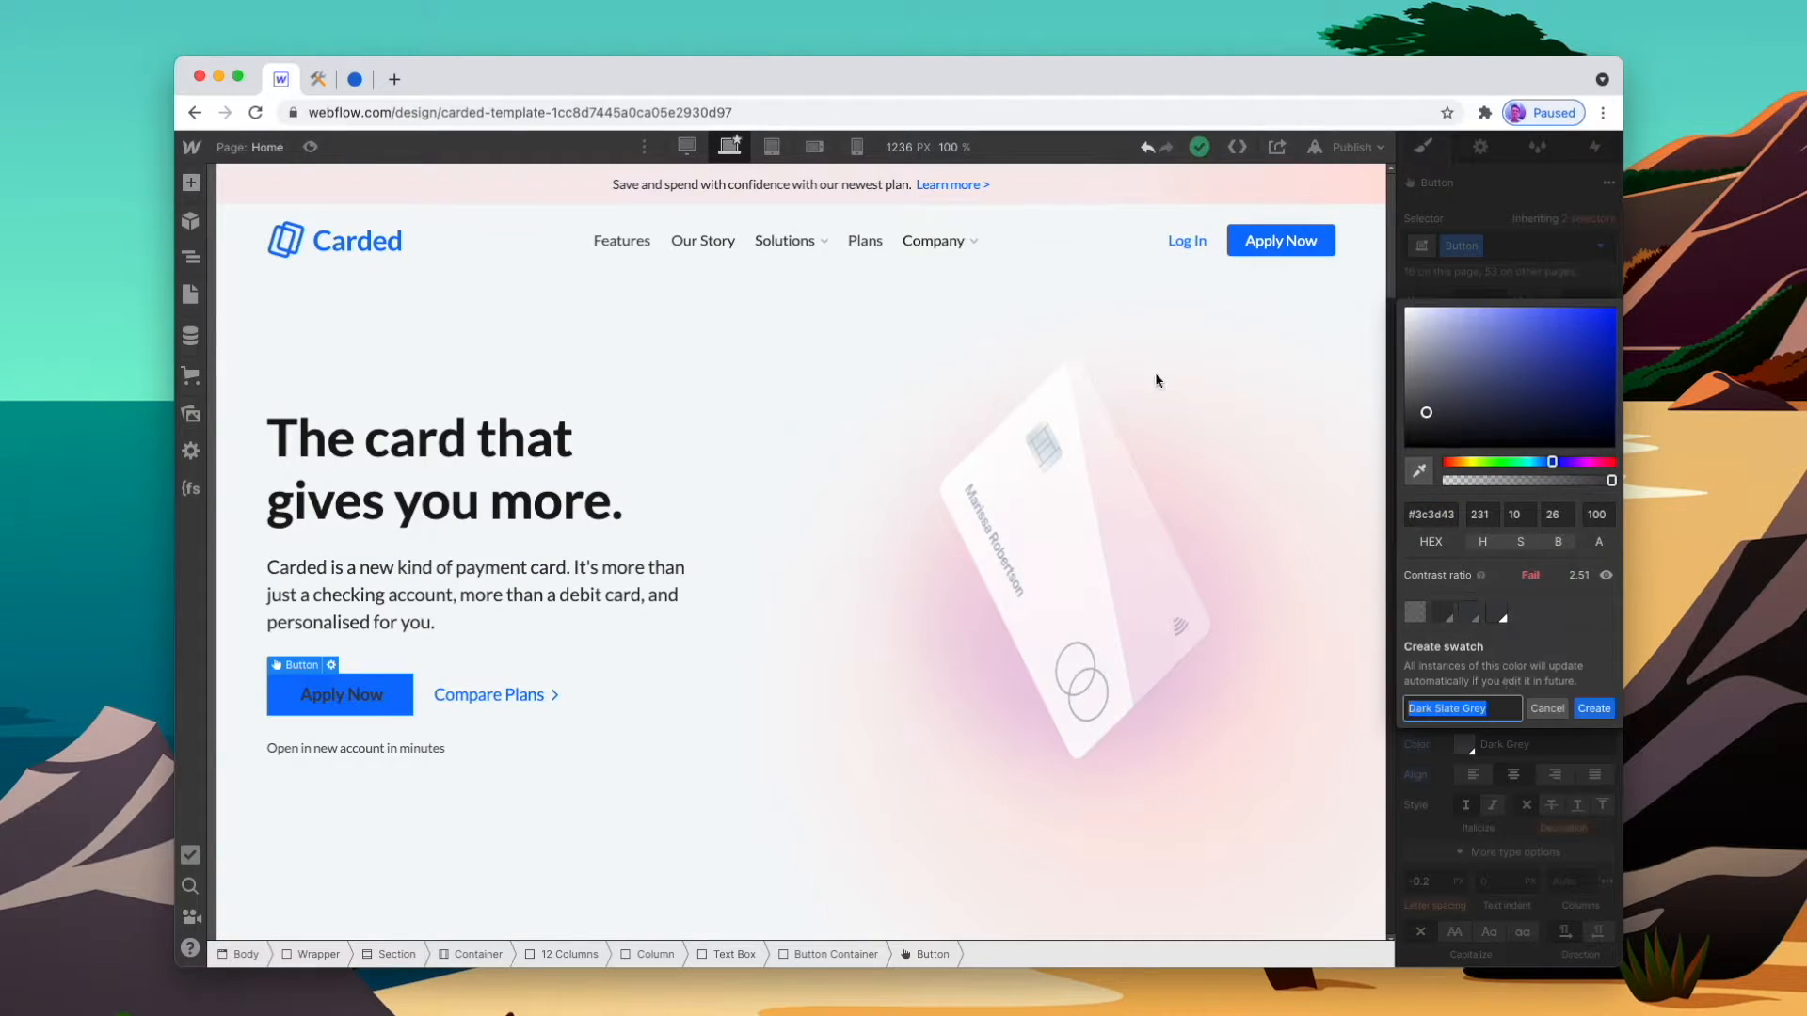
pyautogui.click(318, 79)
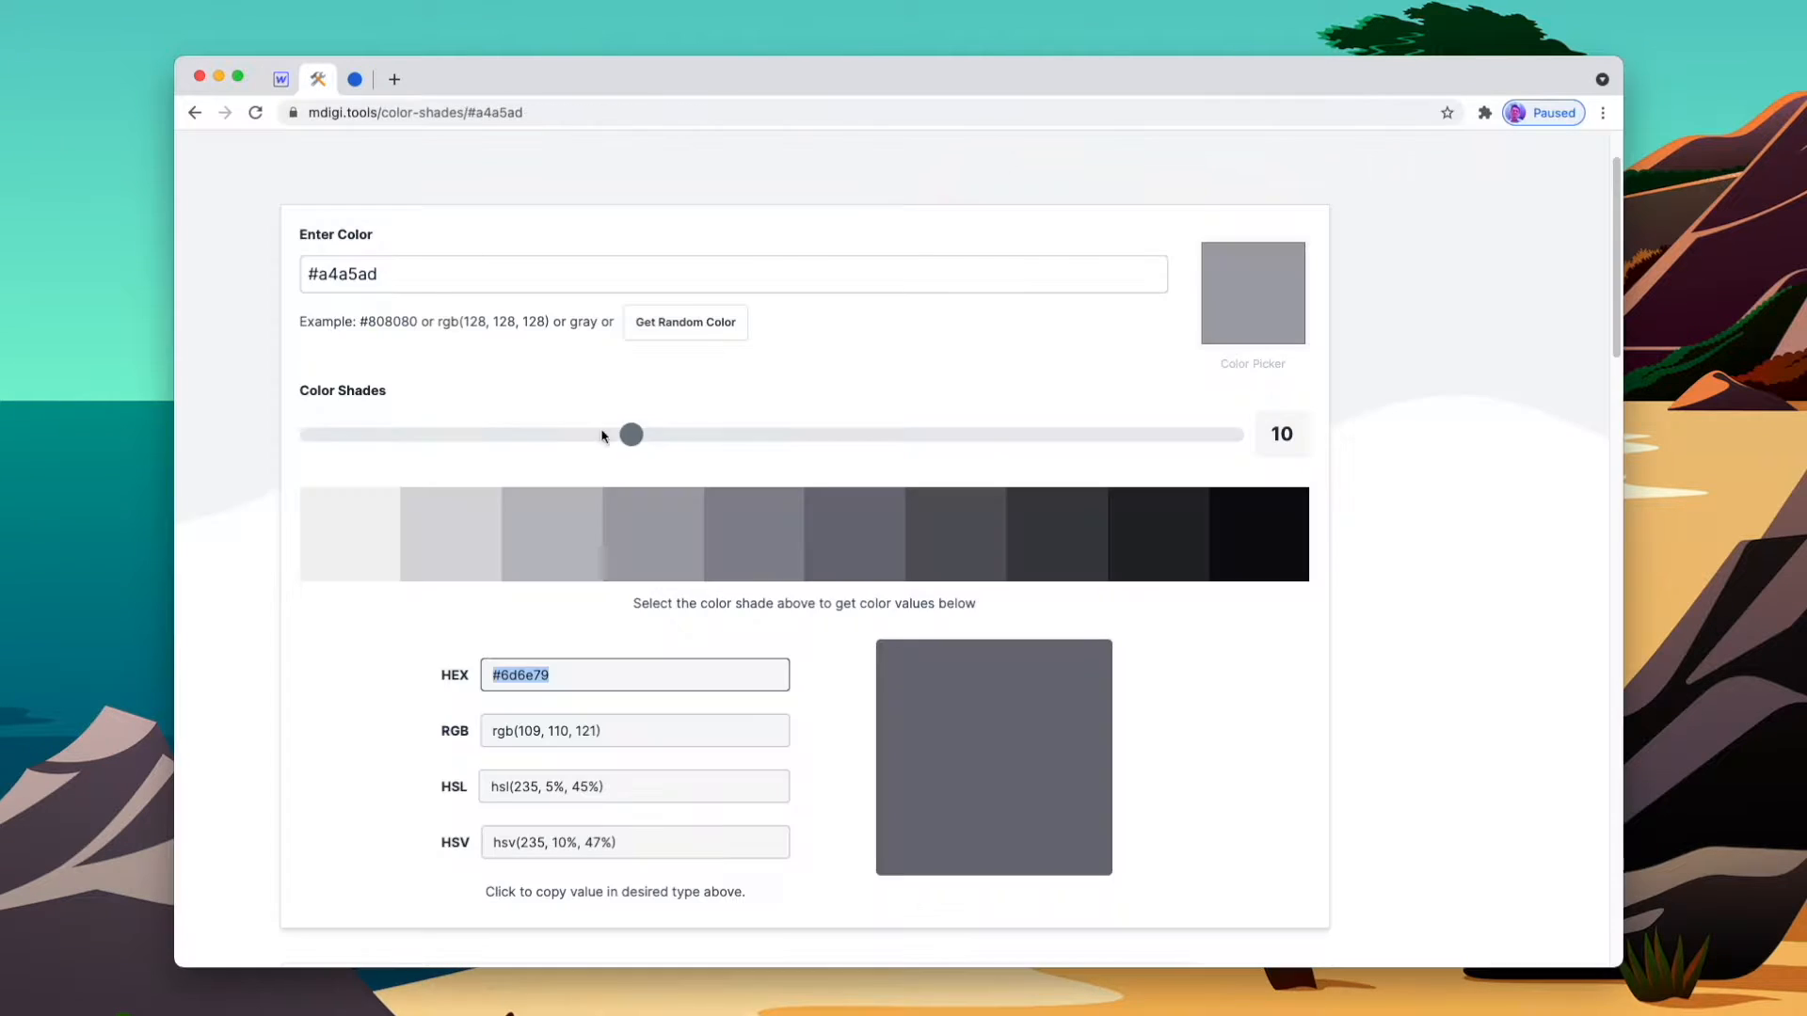
pyautogui.click(278, 79)
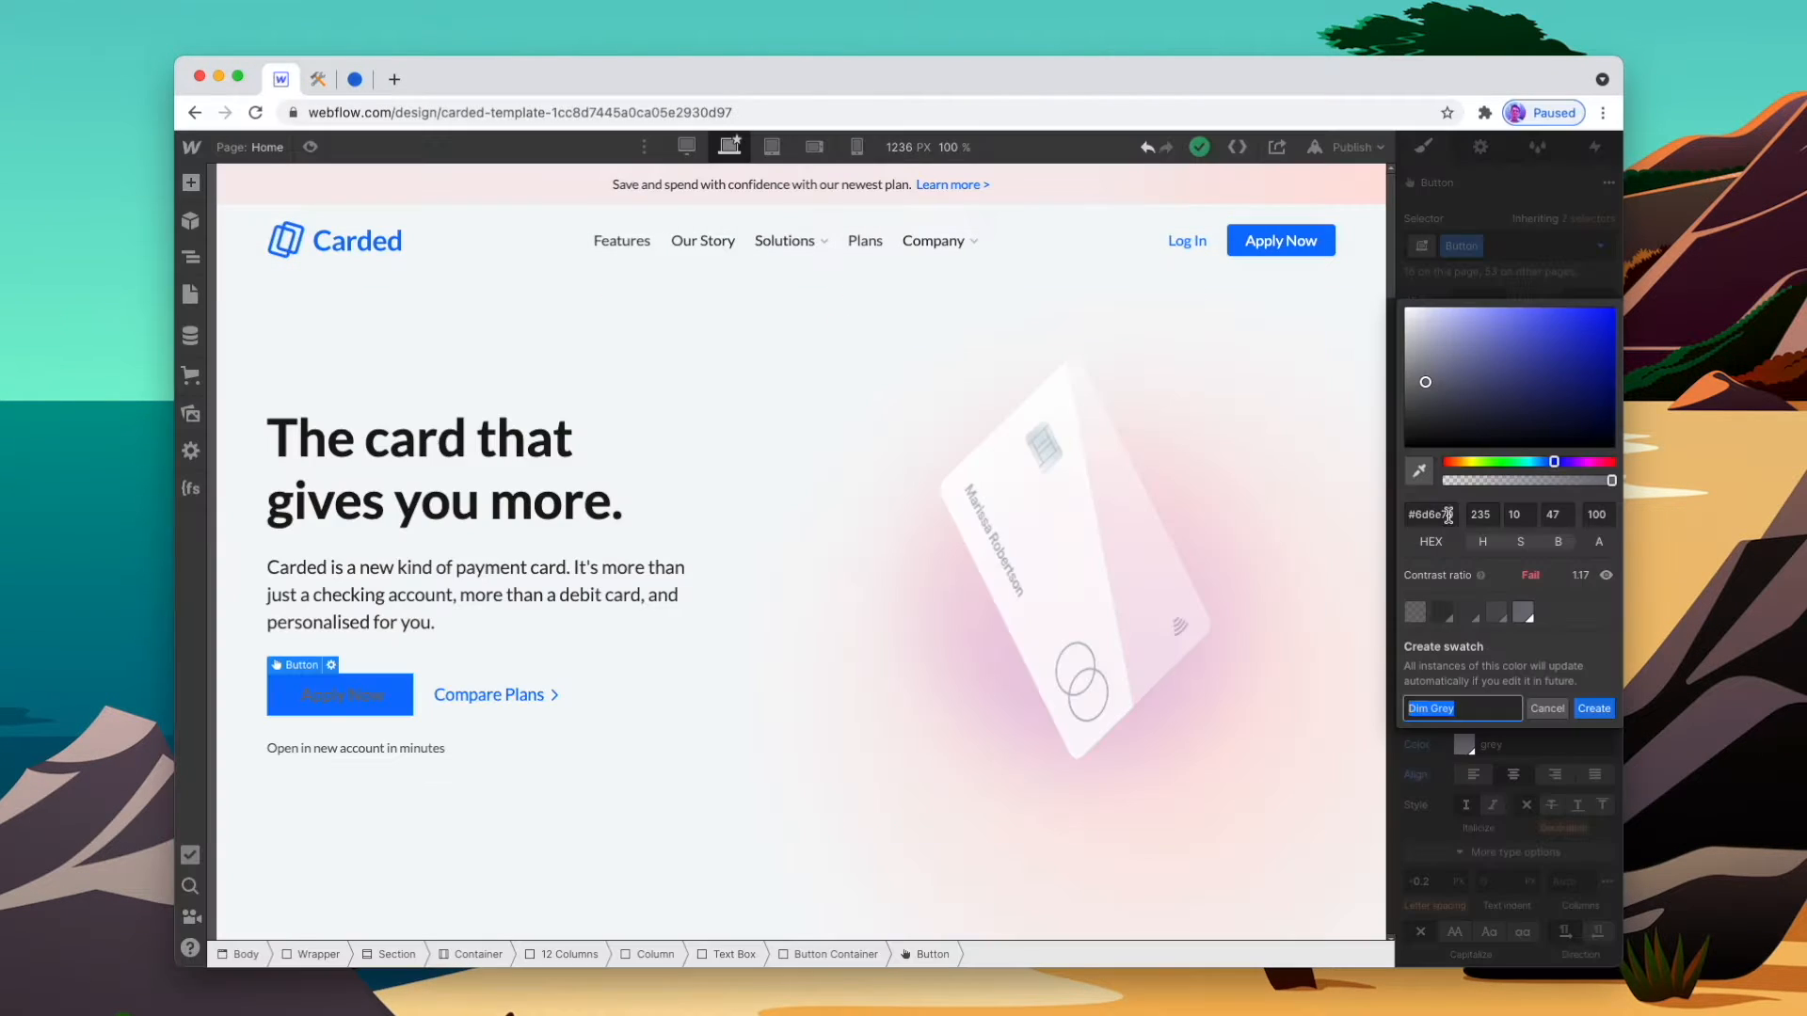
pyautogui.click(318, 79)
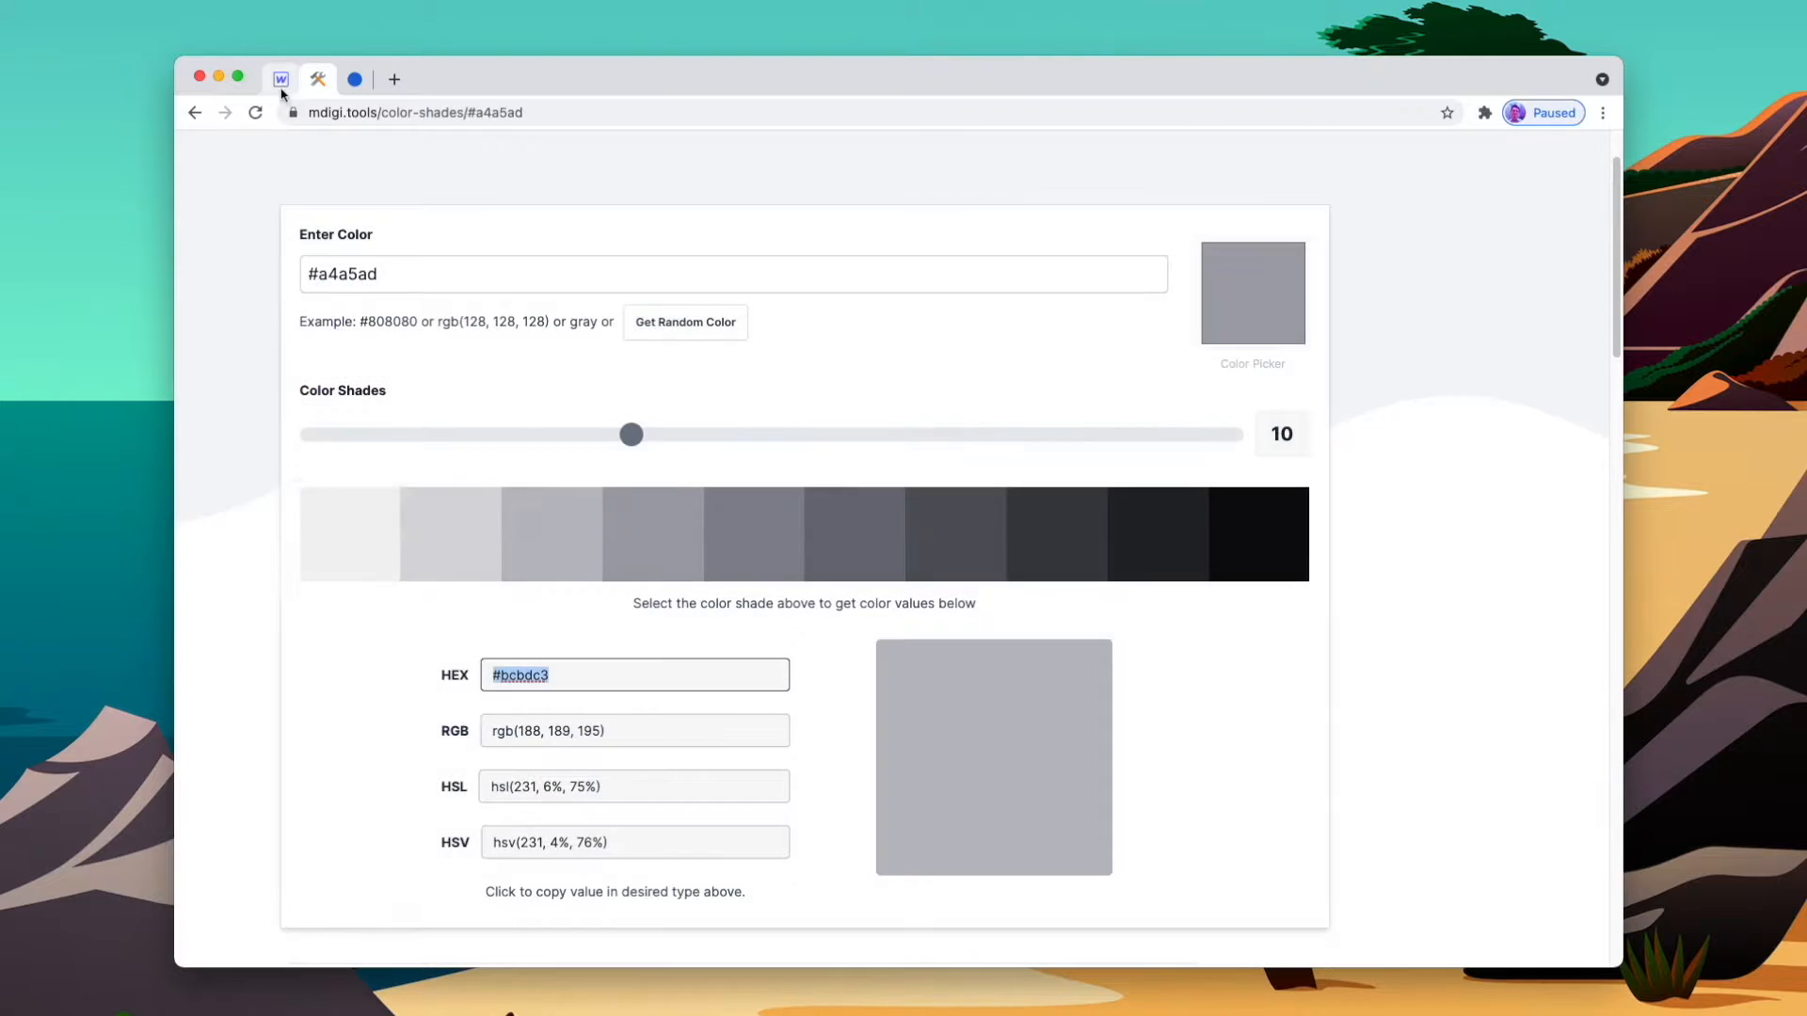
# Save the lightest grey #f2f2f3 as the Soft White swatch
pyautogui.click(348, 535)
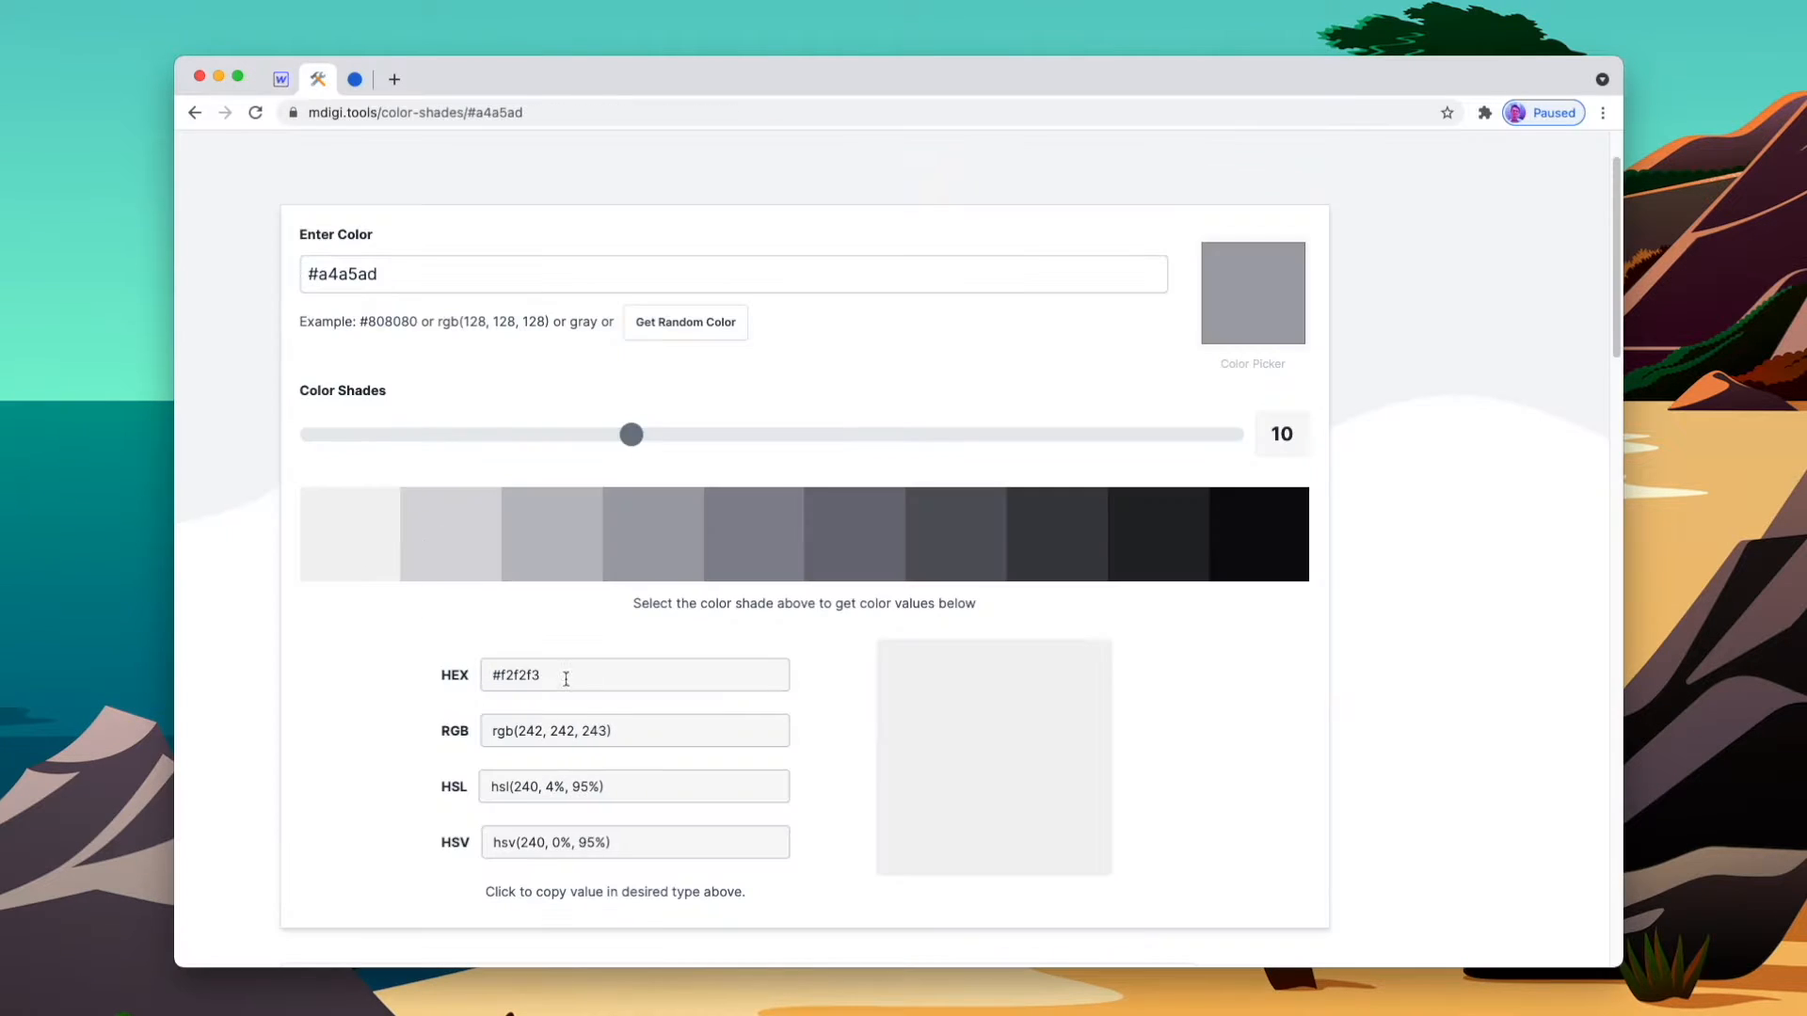
pyautogui.click(278, 78)
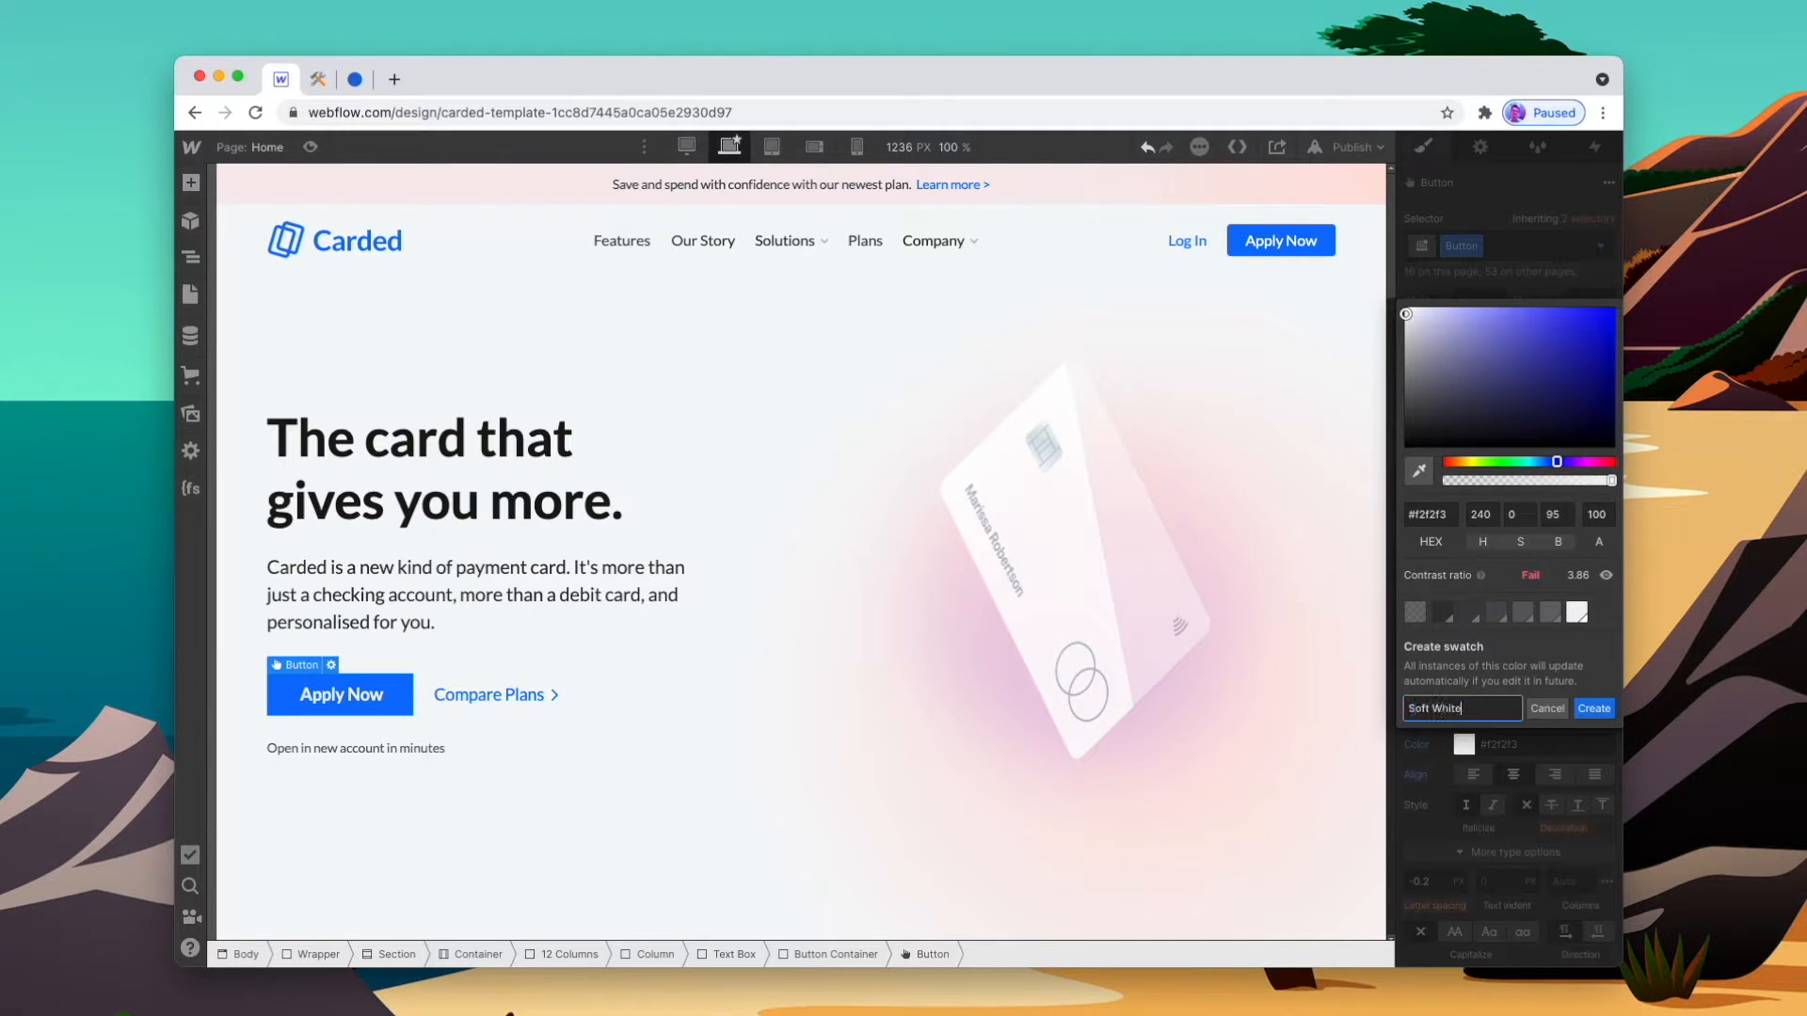
pyautogui.click(1594, 707)
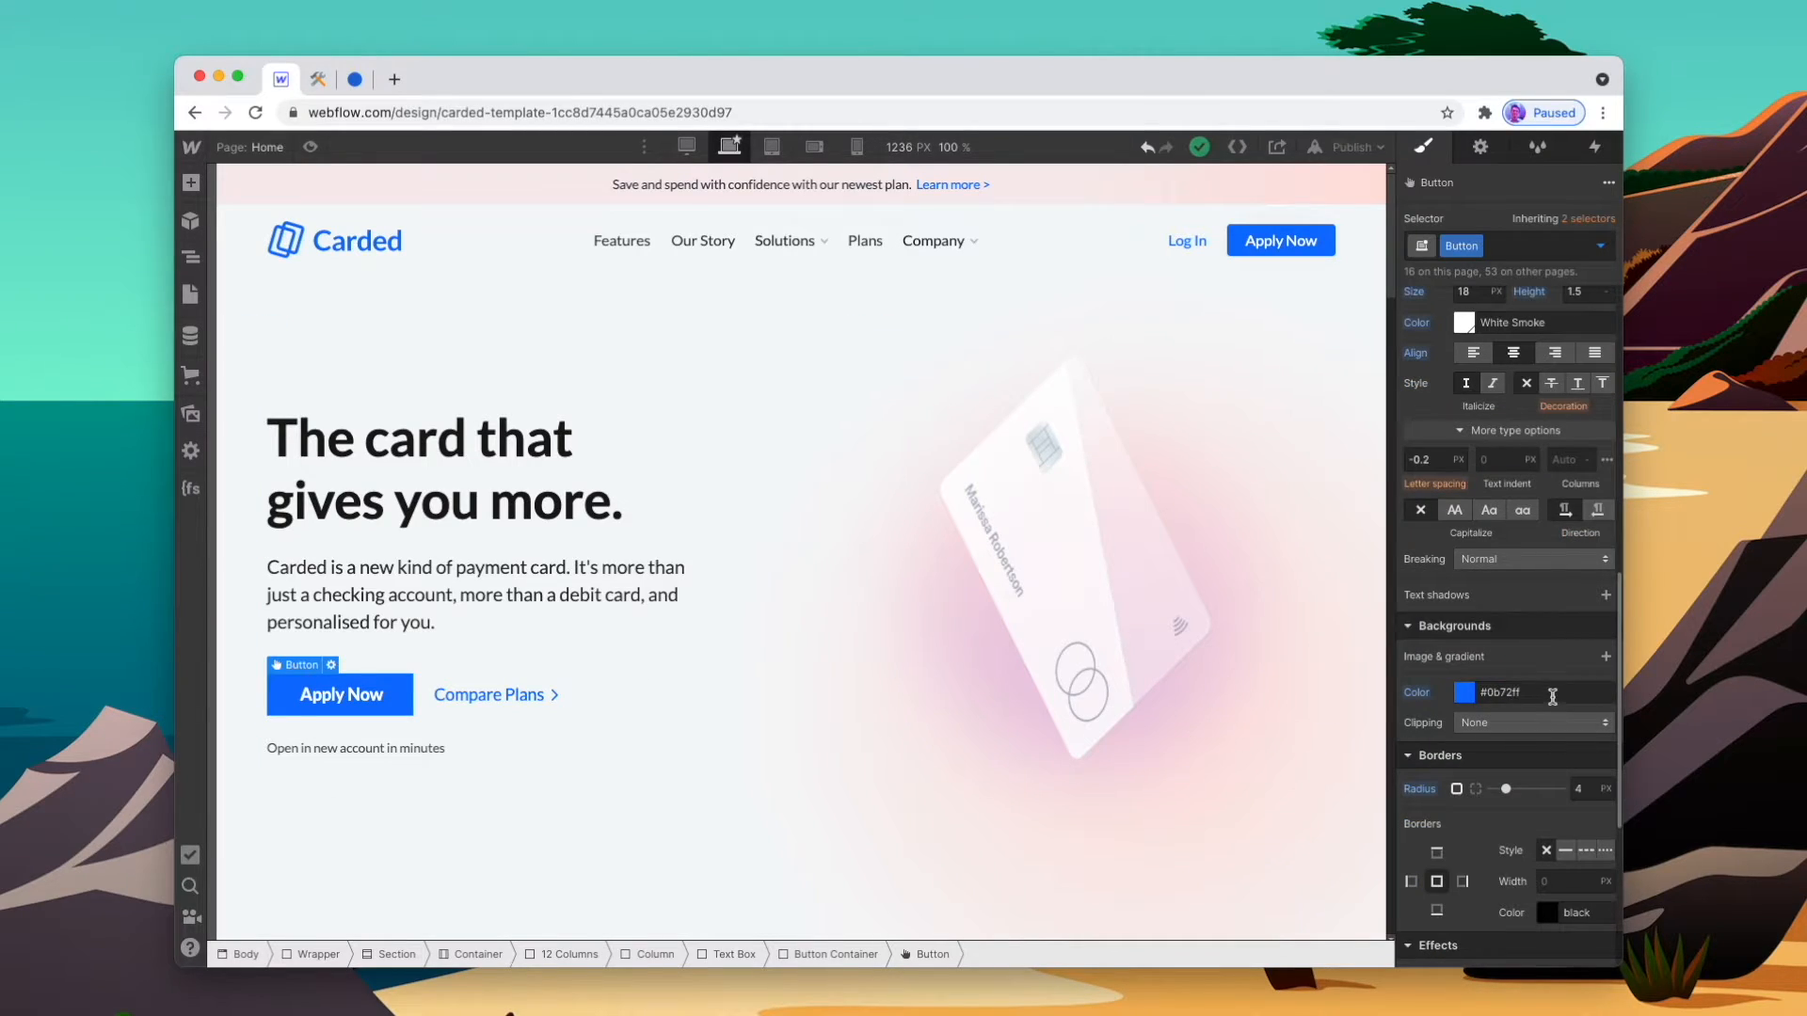
# Generate shades of #0b72ff and save them as Webflow swatches such as Dark Blue and Blue
pyautogui.click(320, 79)
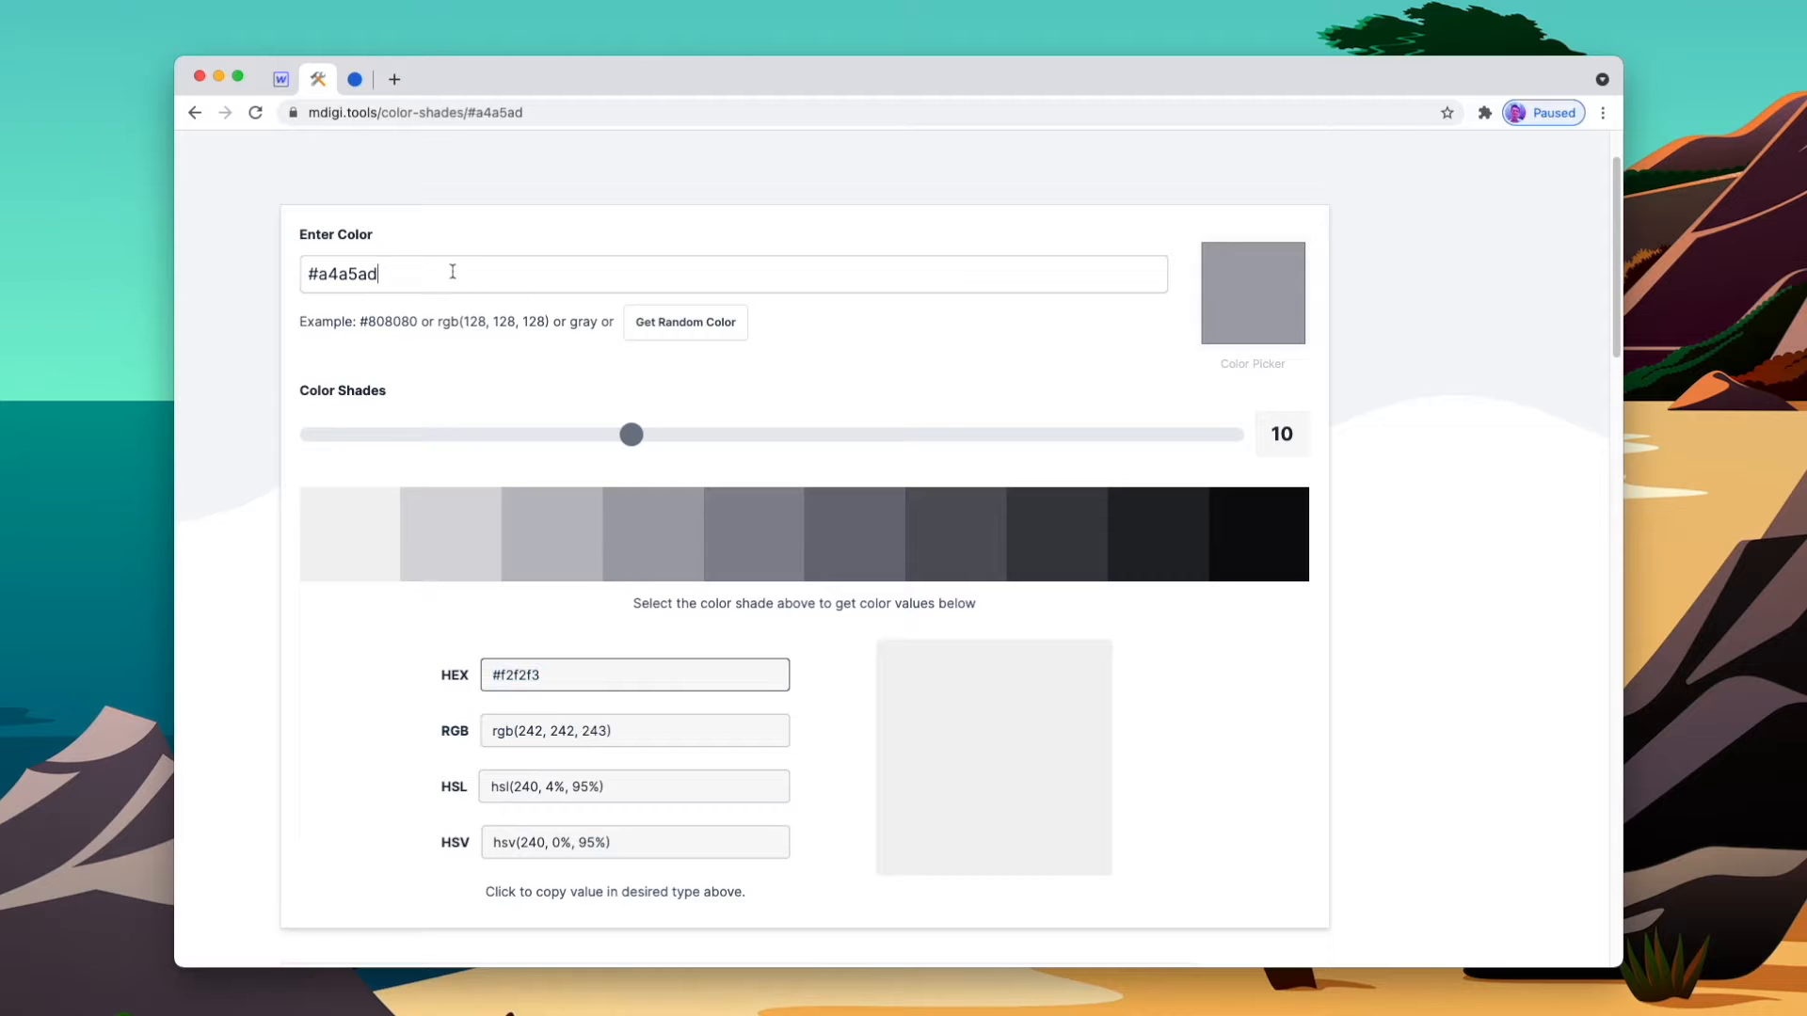
pyautogui.write('#0b72ff')
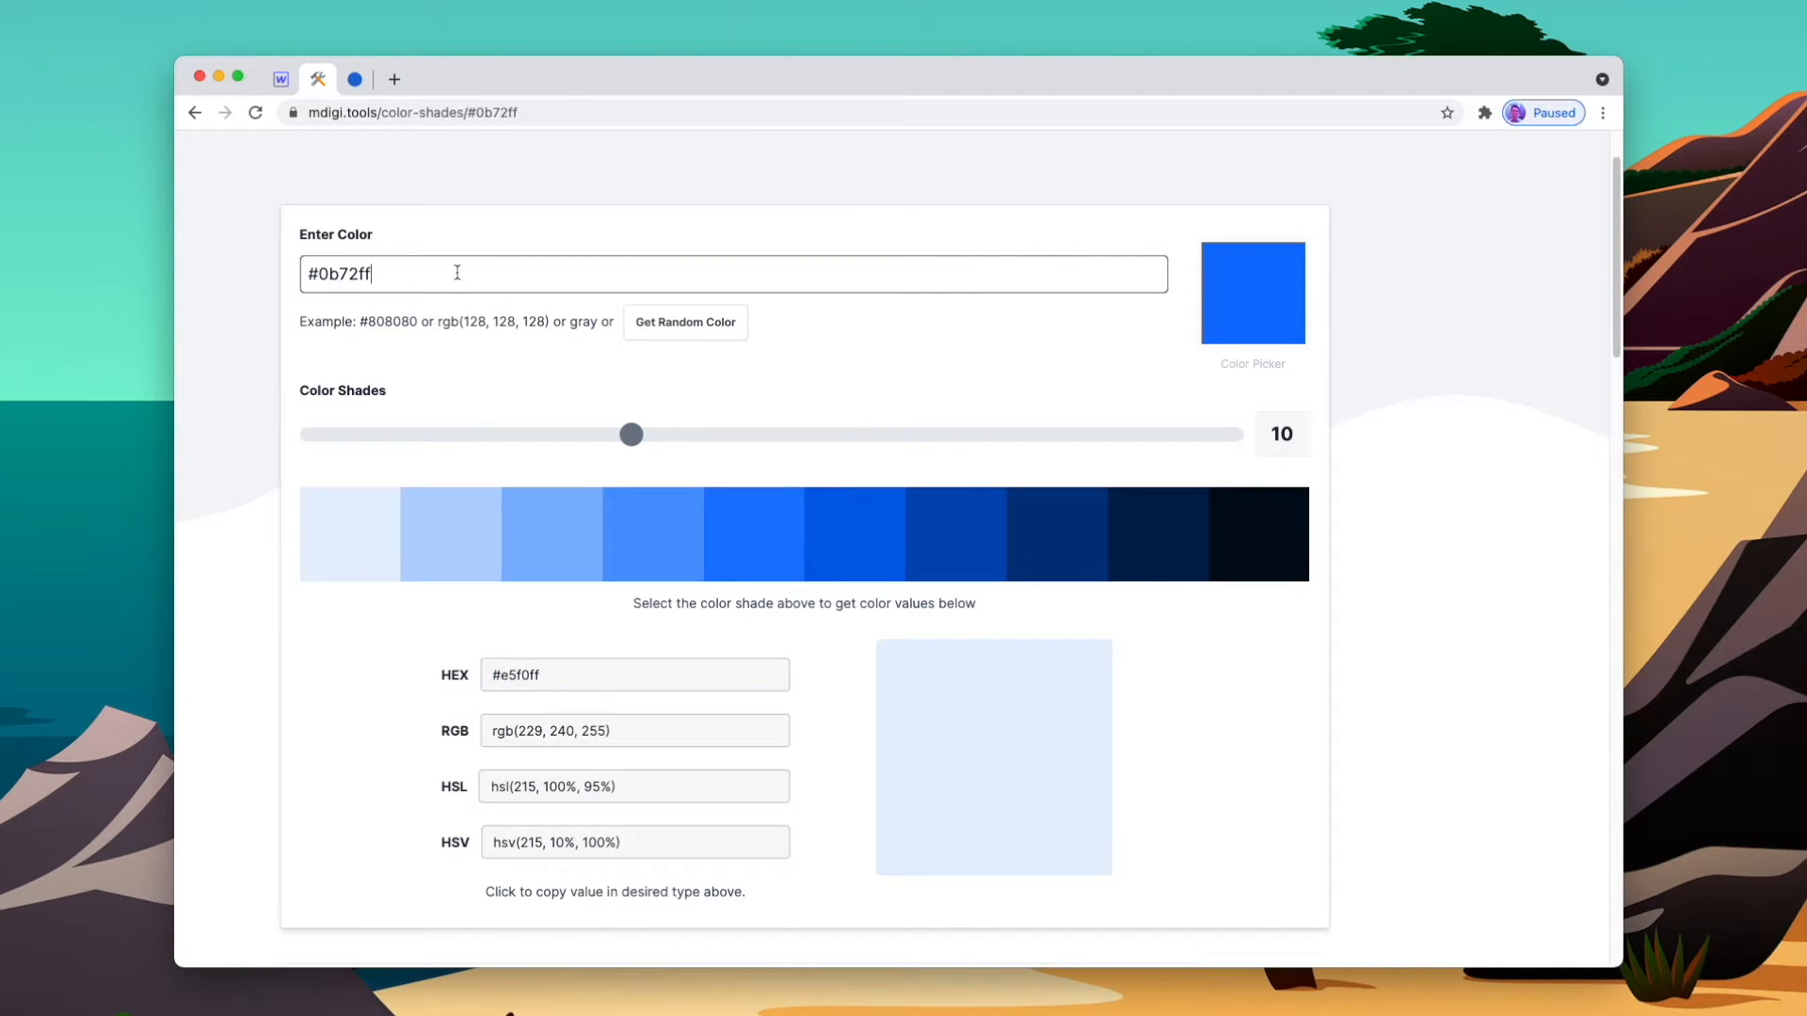
pyautogui.click(1053, 533)
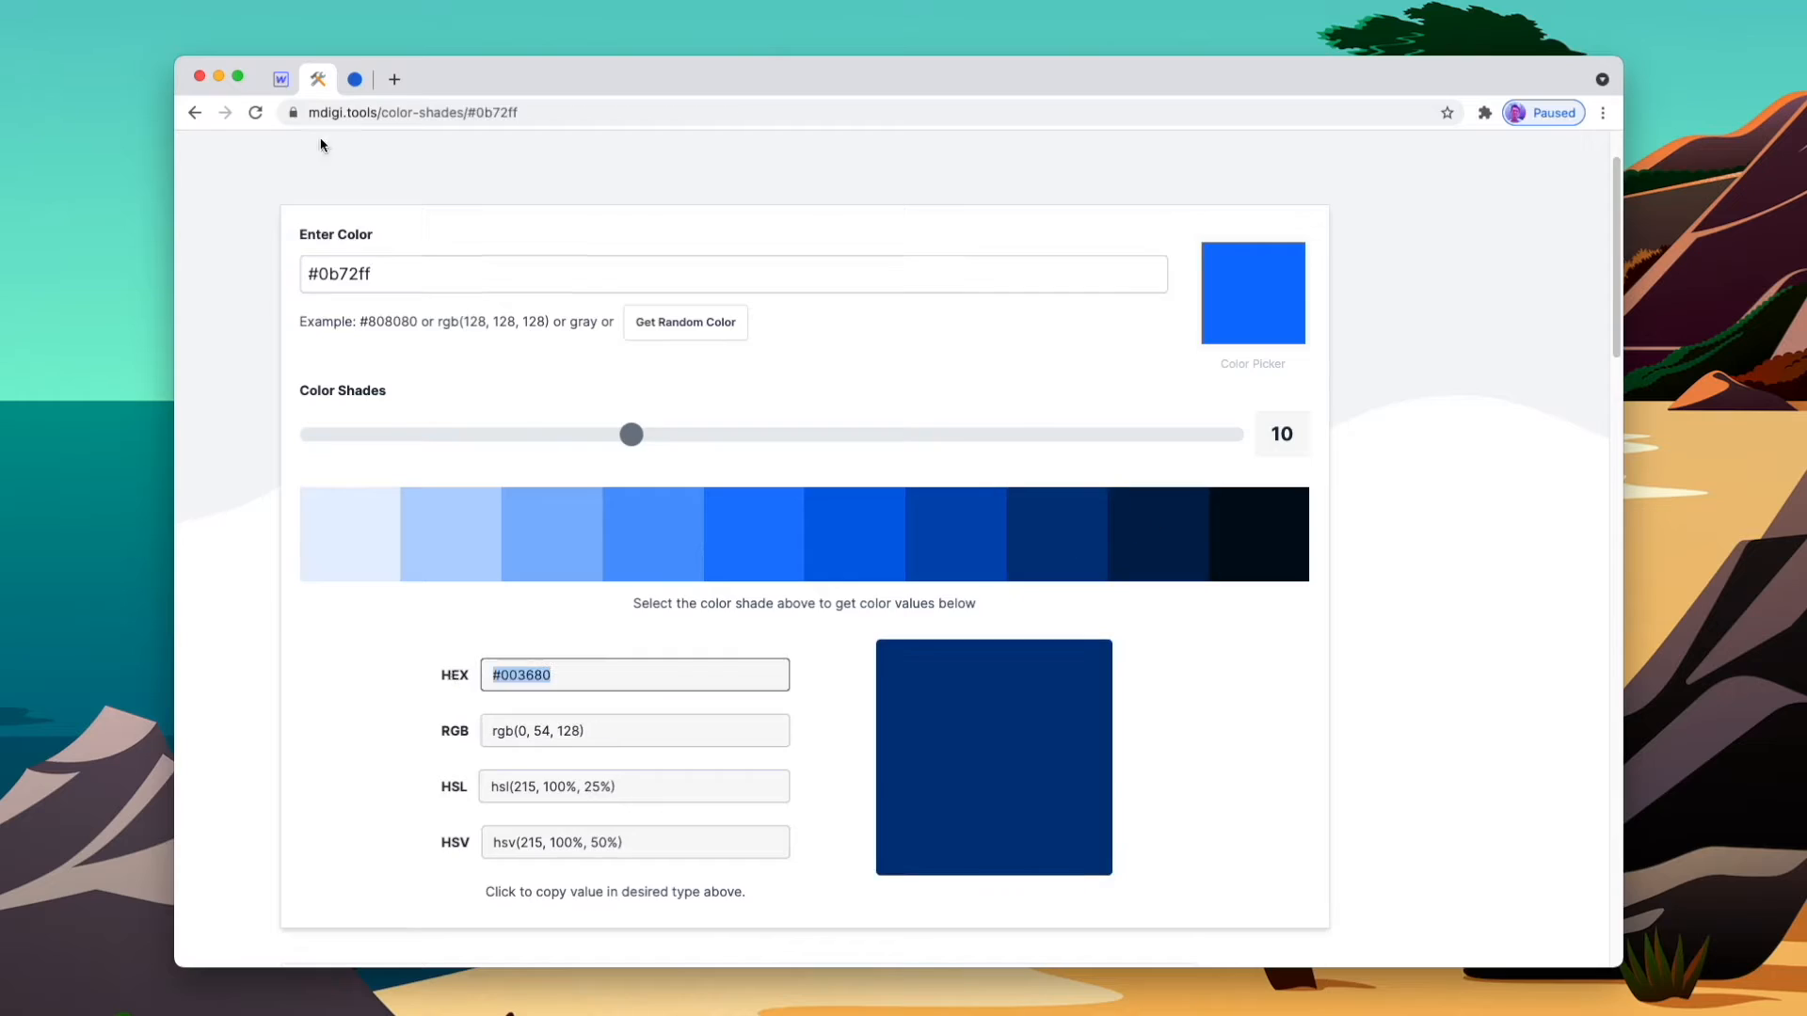
pyautogui.click(281, 78)
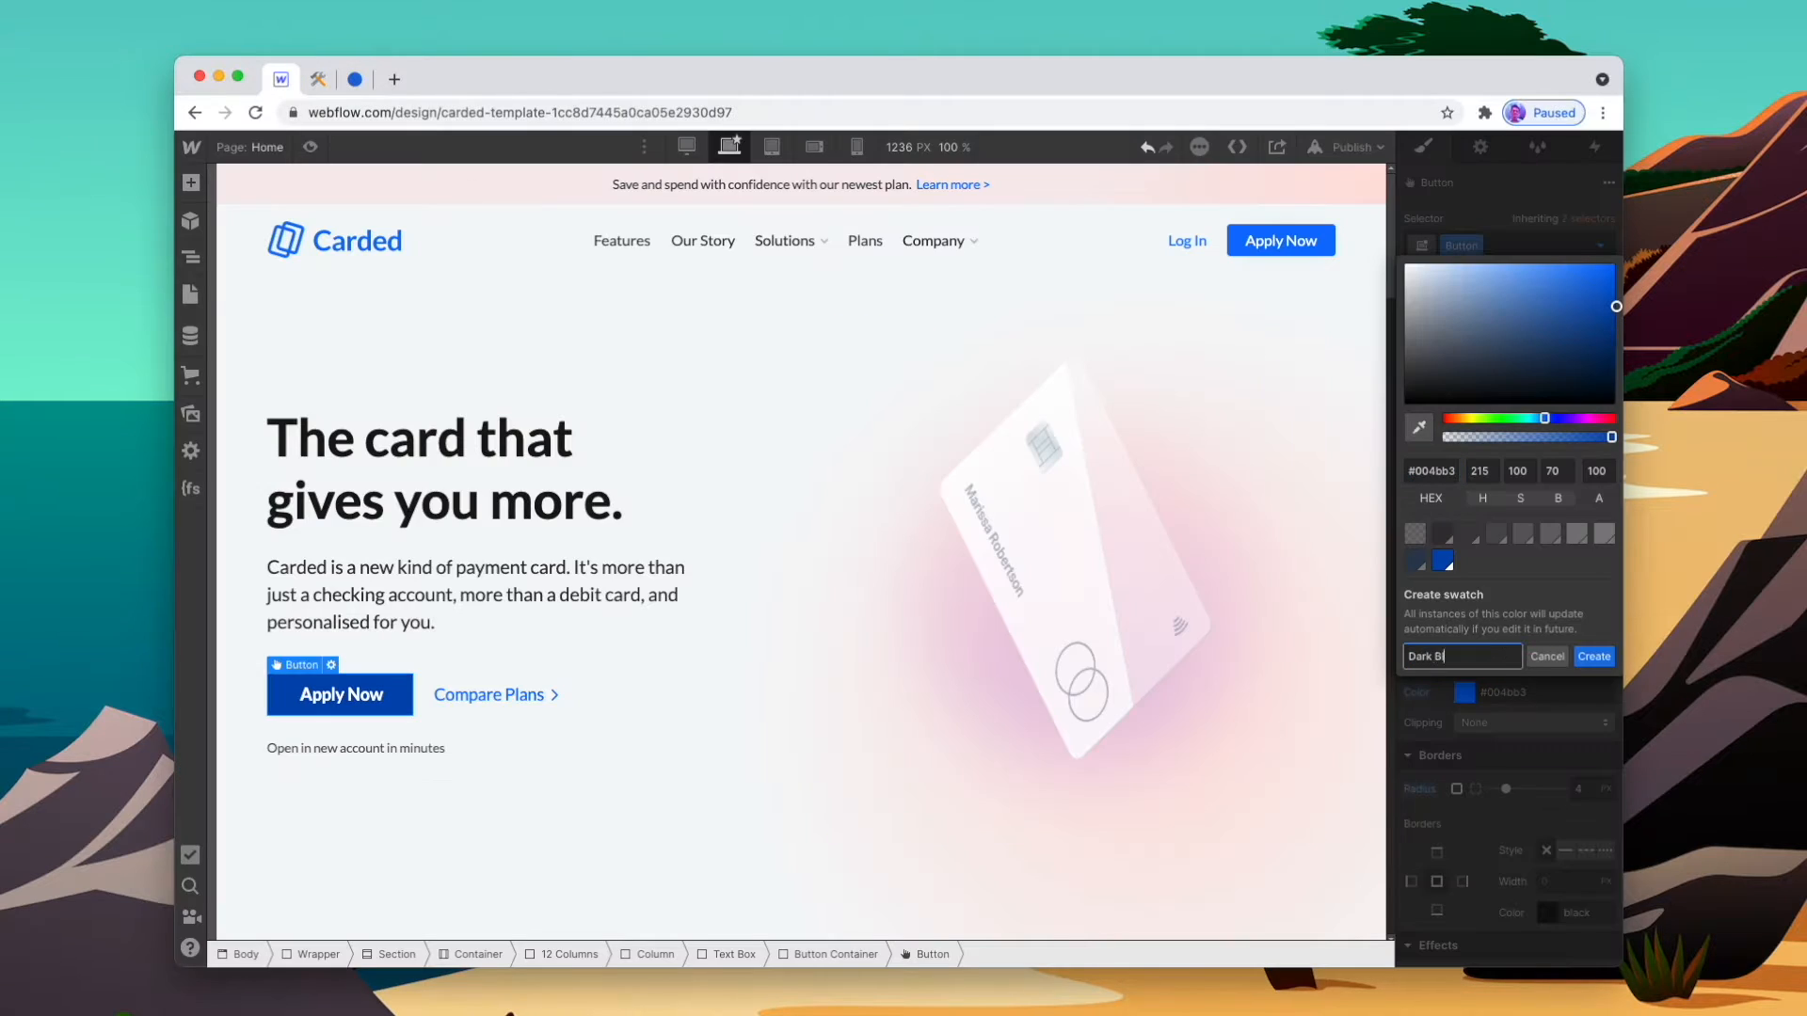
pyautogui.click(319, 78)
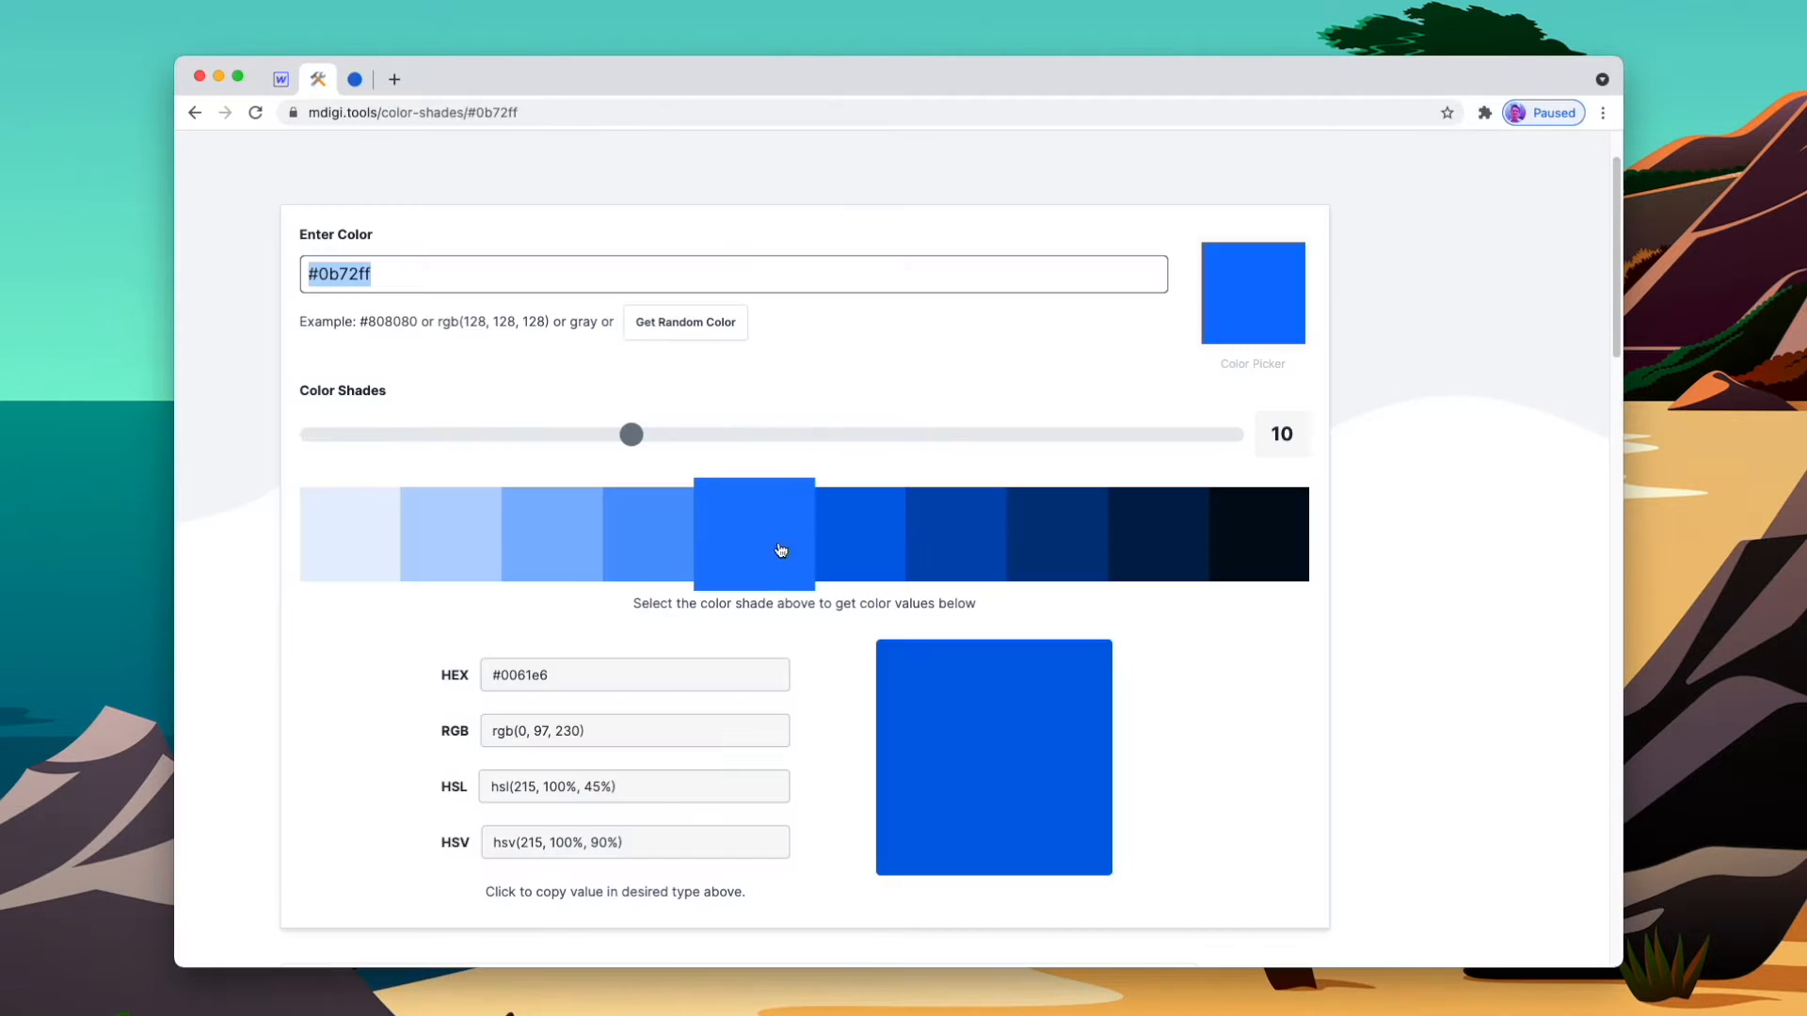
pyautogui.click(279, 79)
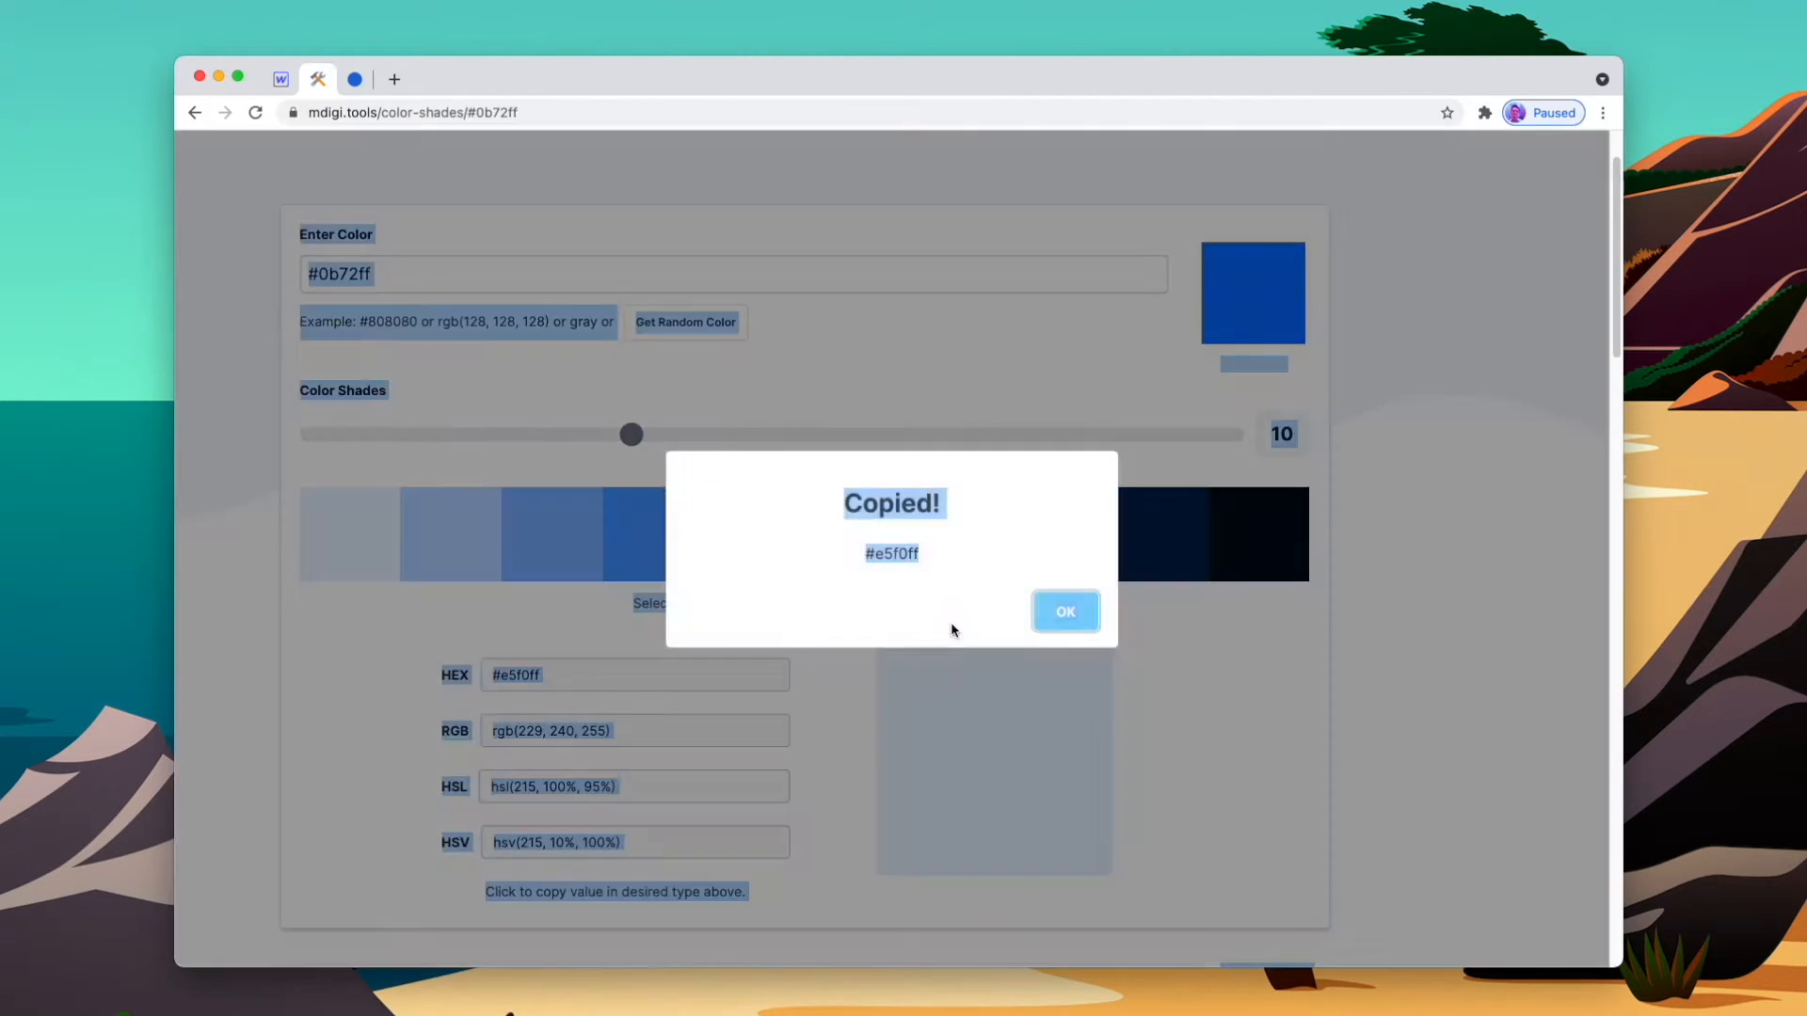
pyautogui.click(279, 79)
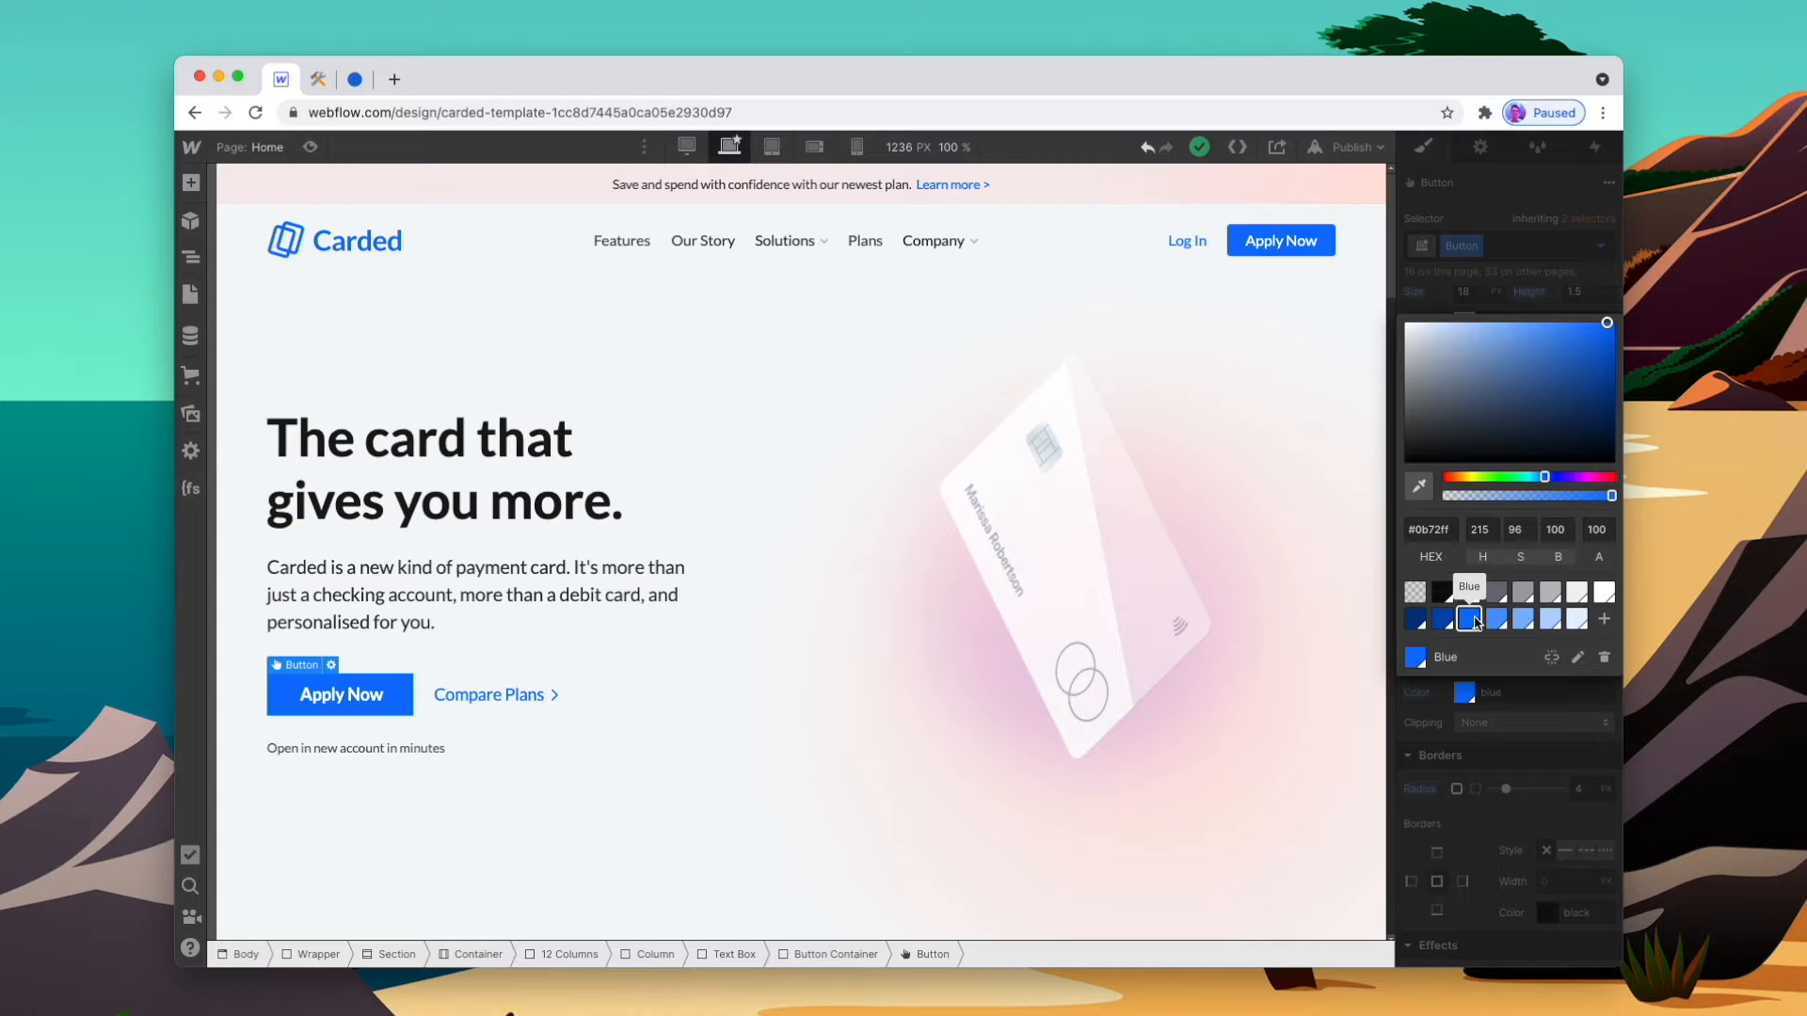
pyautogui.click(318, 78)
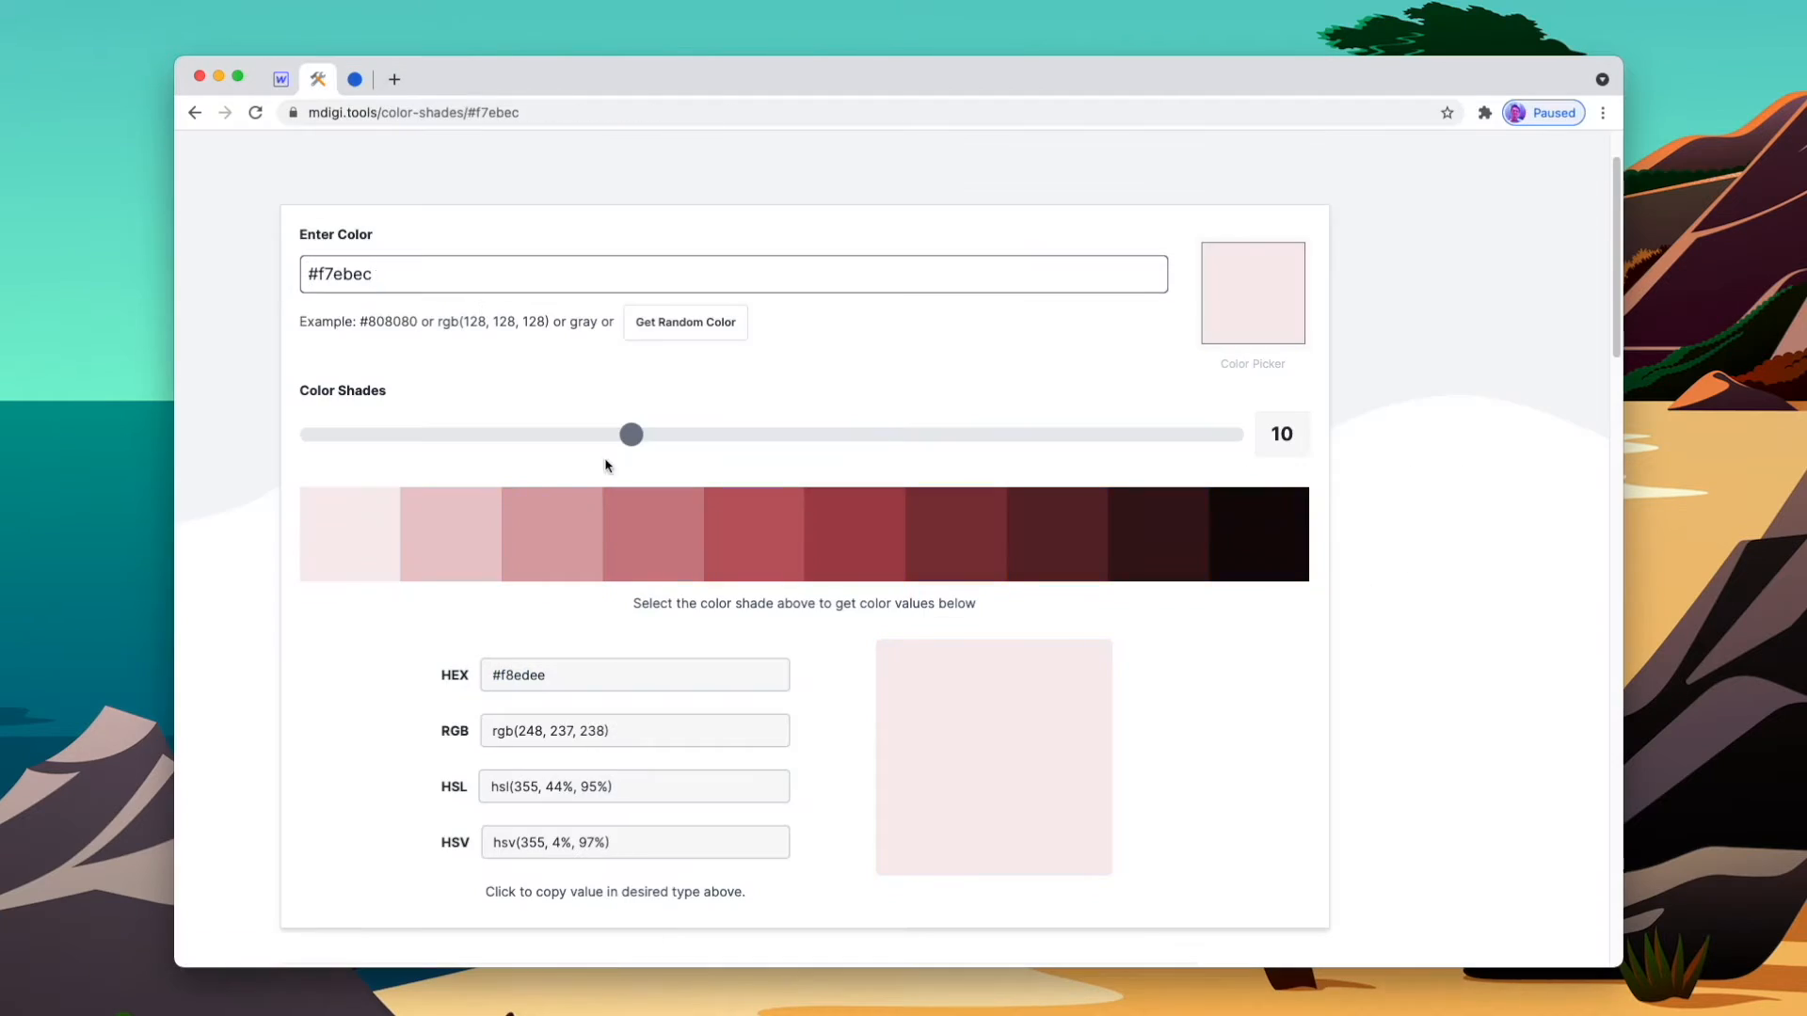
# Save the copied peach shade in Webflow as the Dark Peach swatch
pyautogui.click(280, 78)
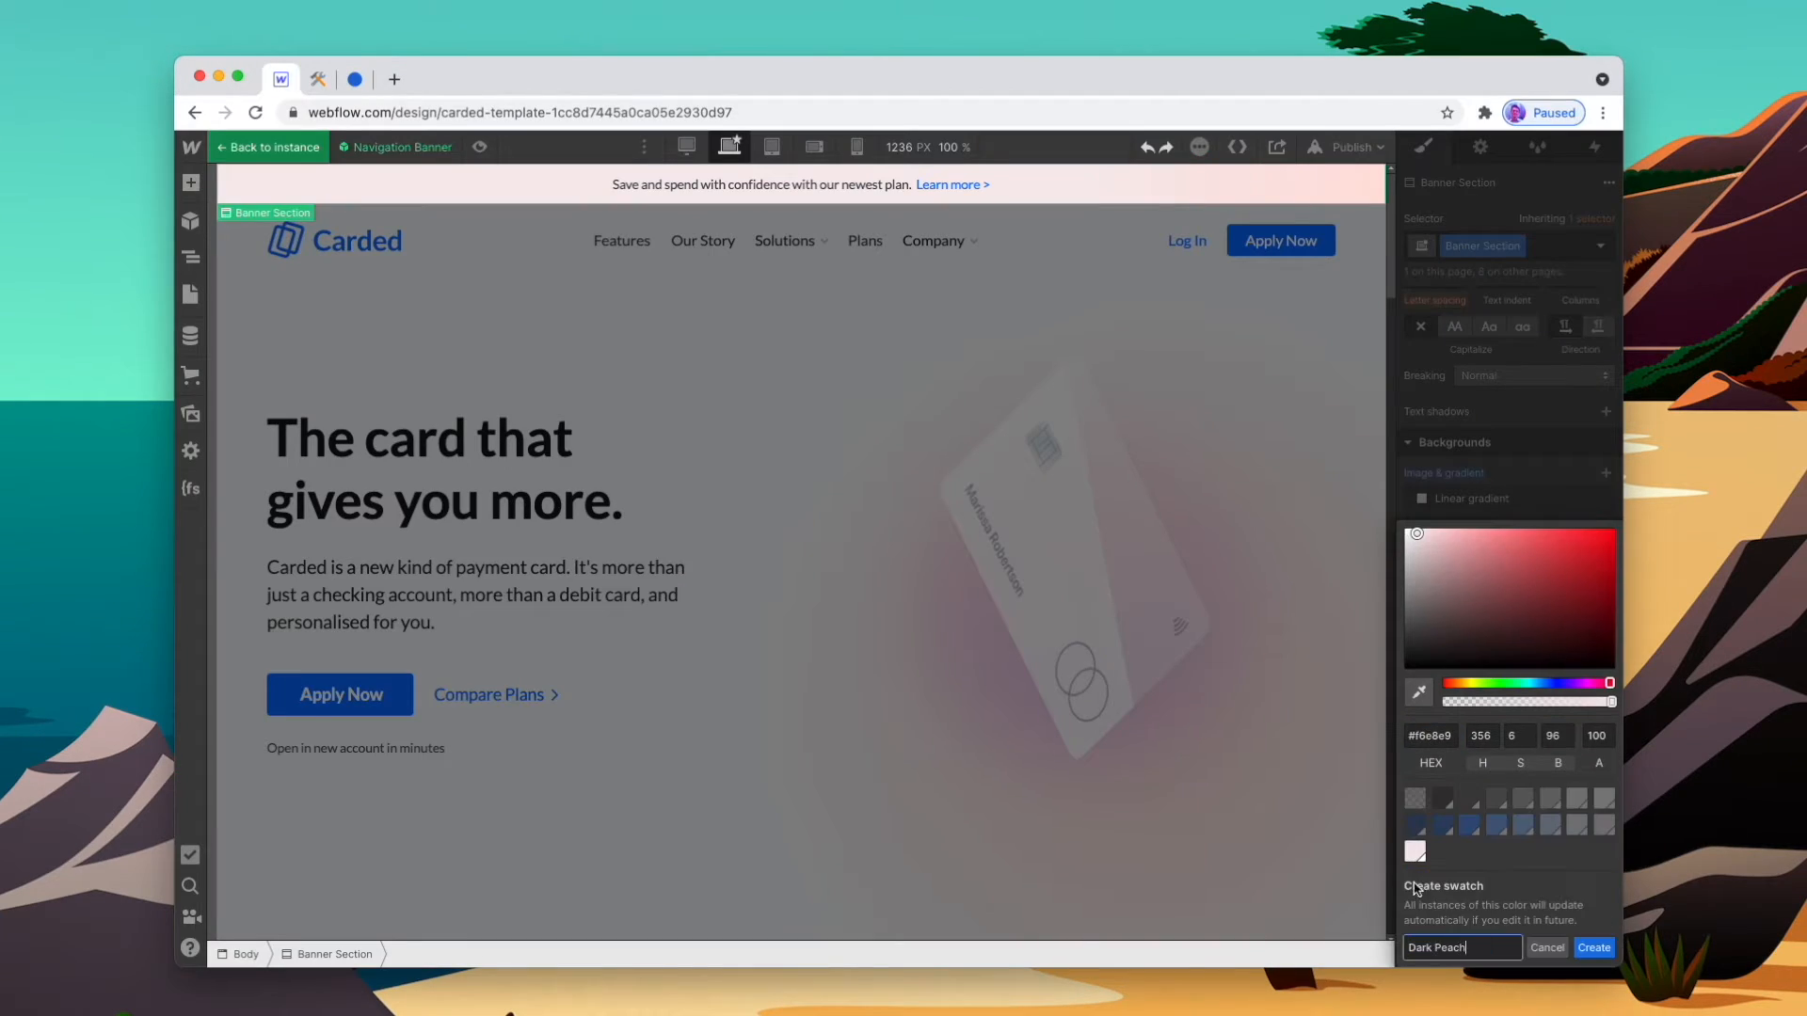
pyautogui.click(1595, 948)
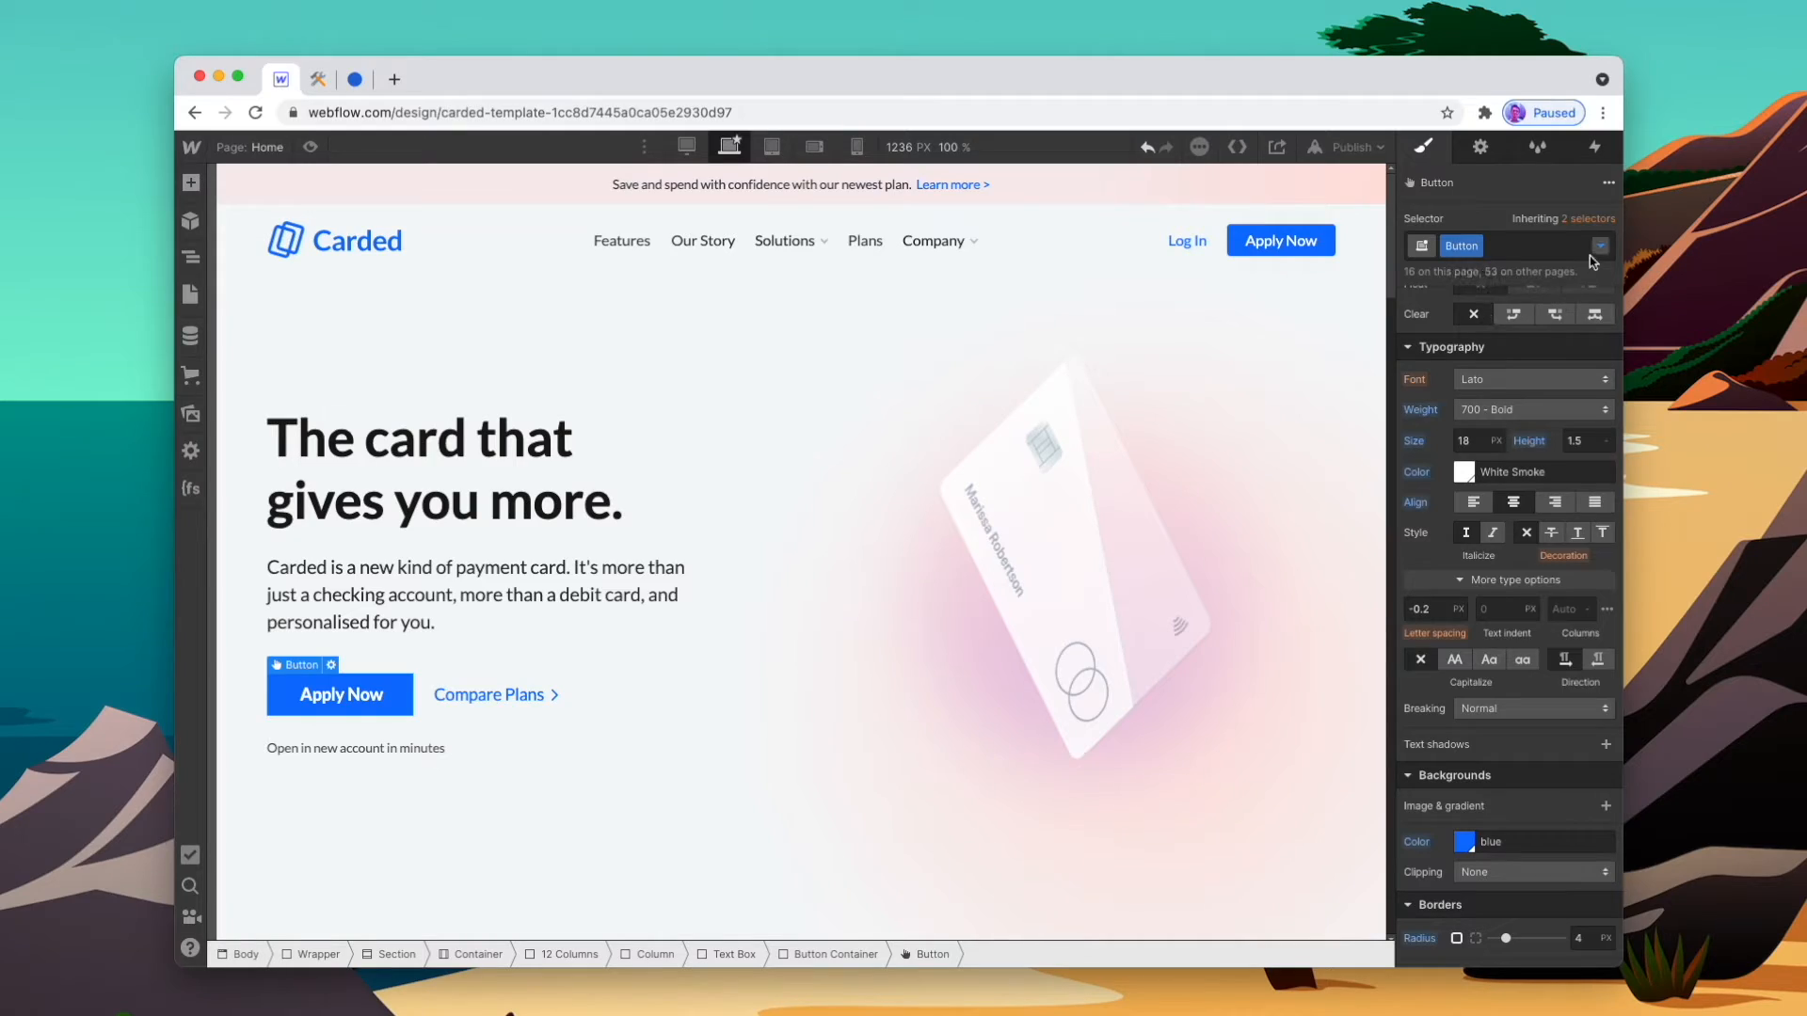
# Set the Apply Now button's Pressed state background to the Dark Blue swatch
pyautogui.click(1601, 246)
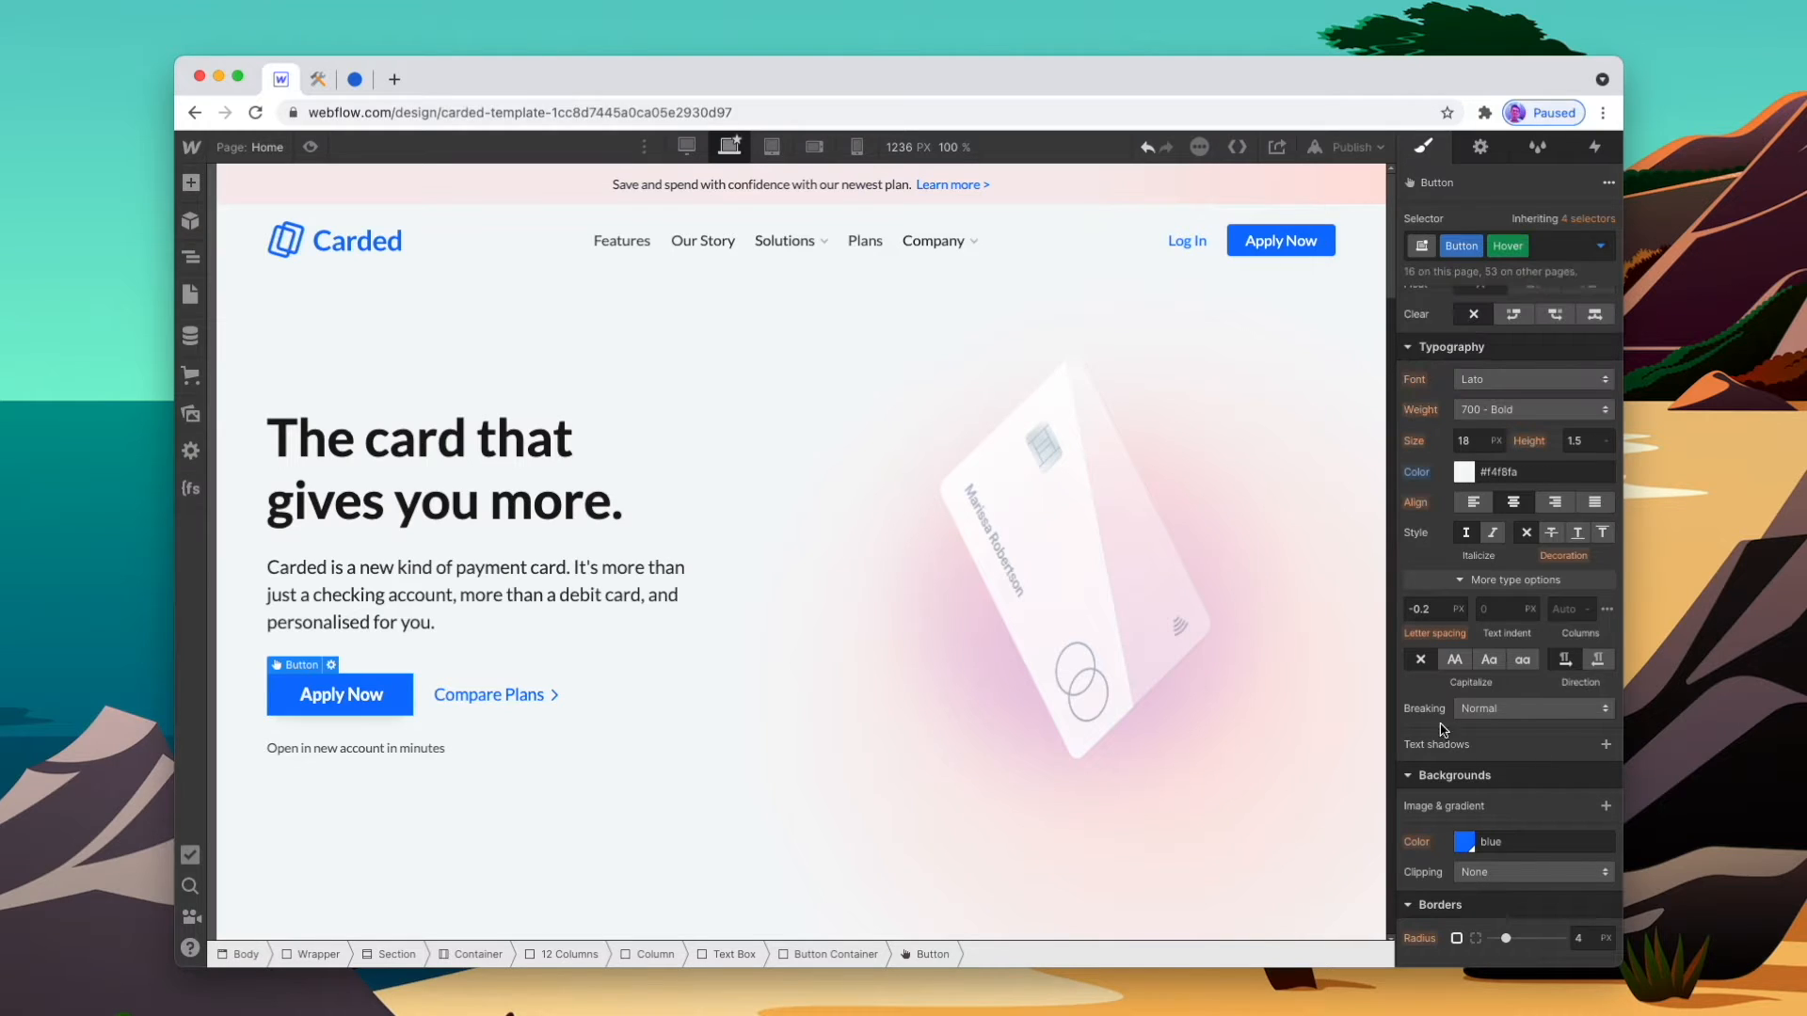
pyautogui.click(1464, 841)
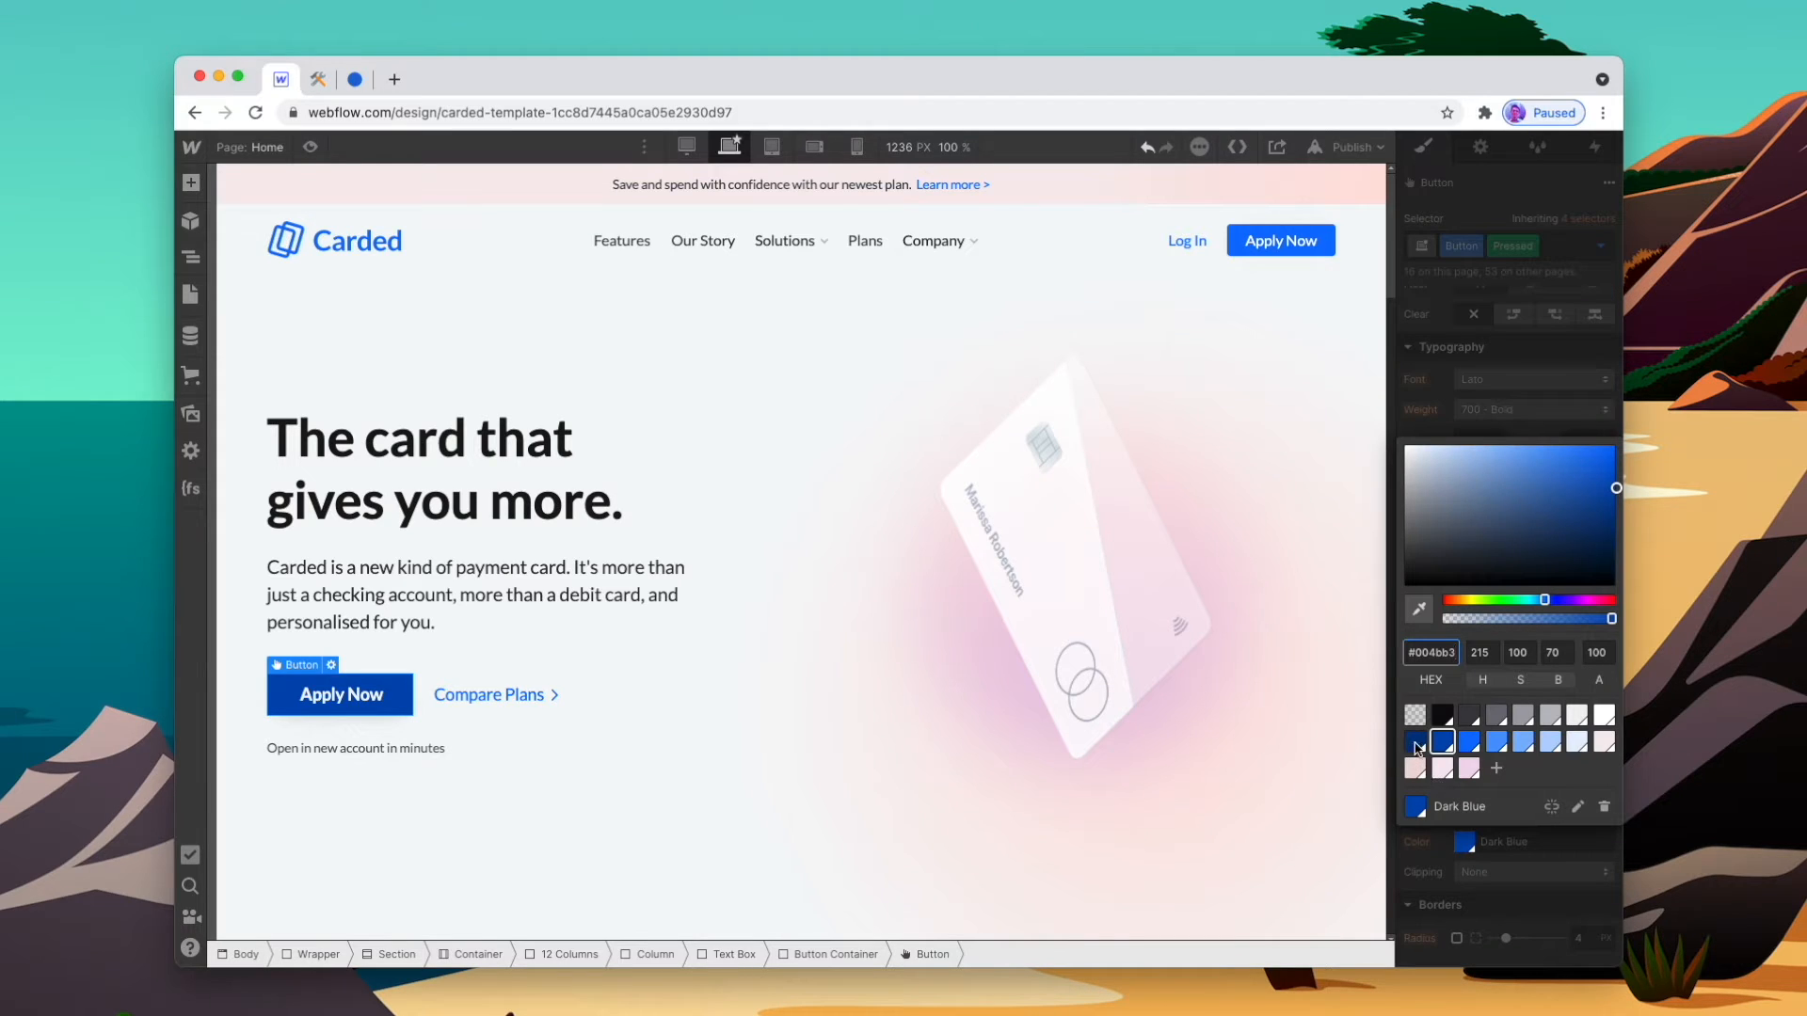
pyautogui.click(1075, 576)
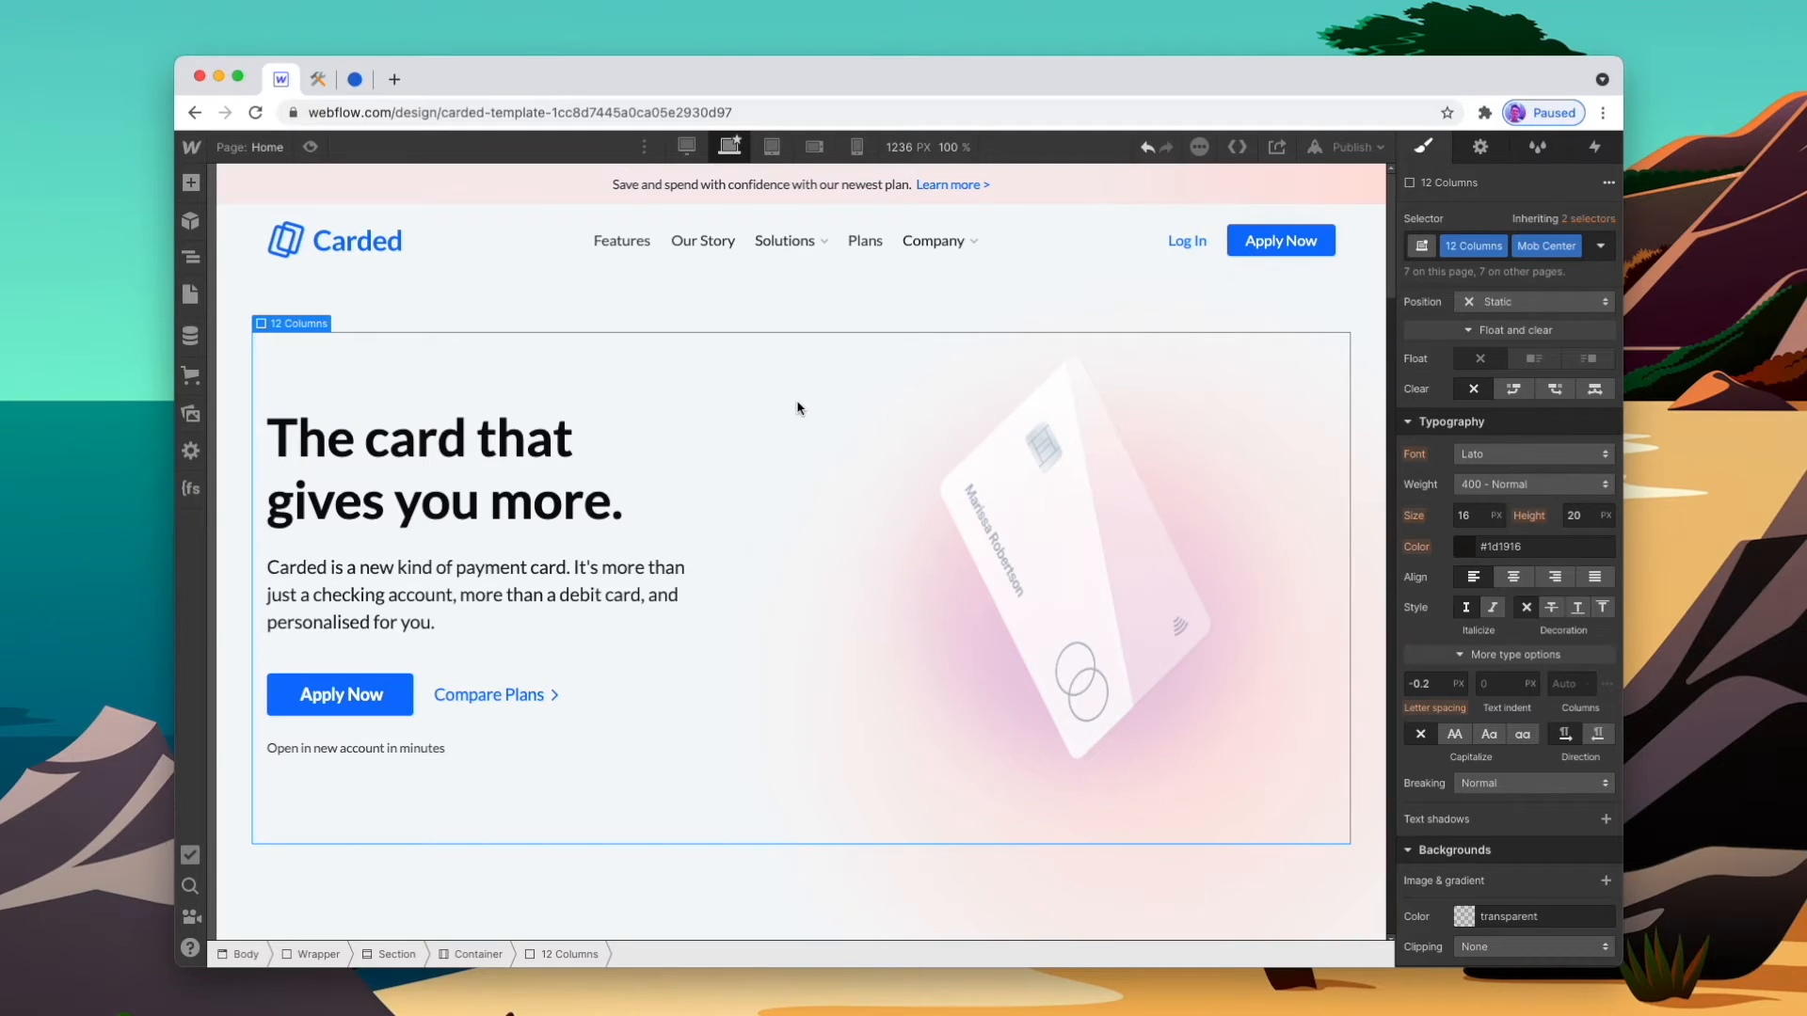
pyautogui.click(446, 468)
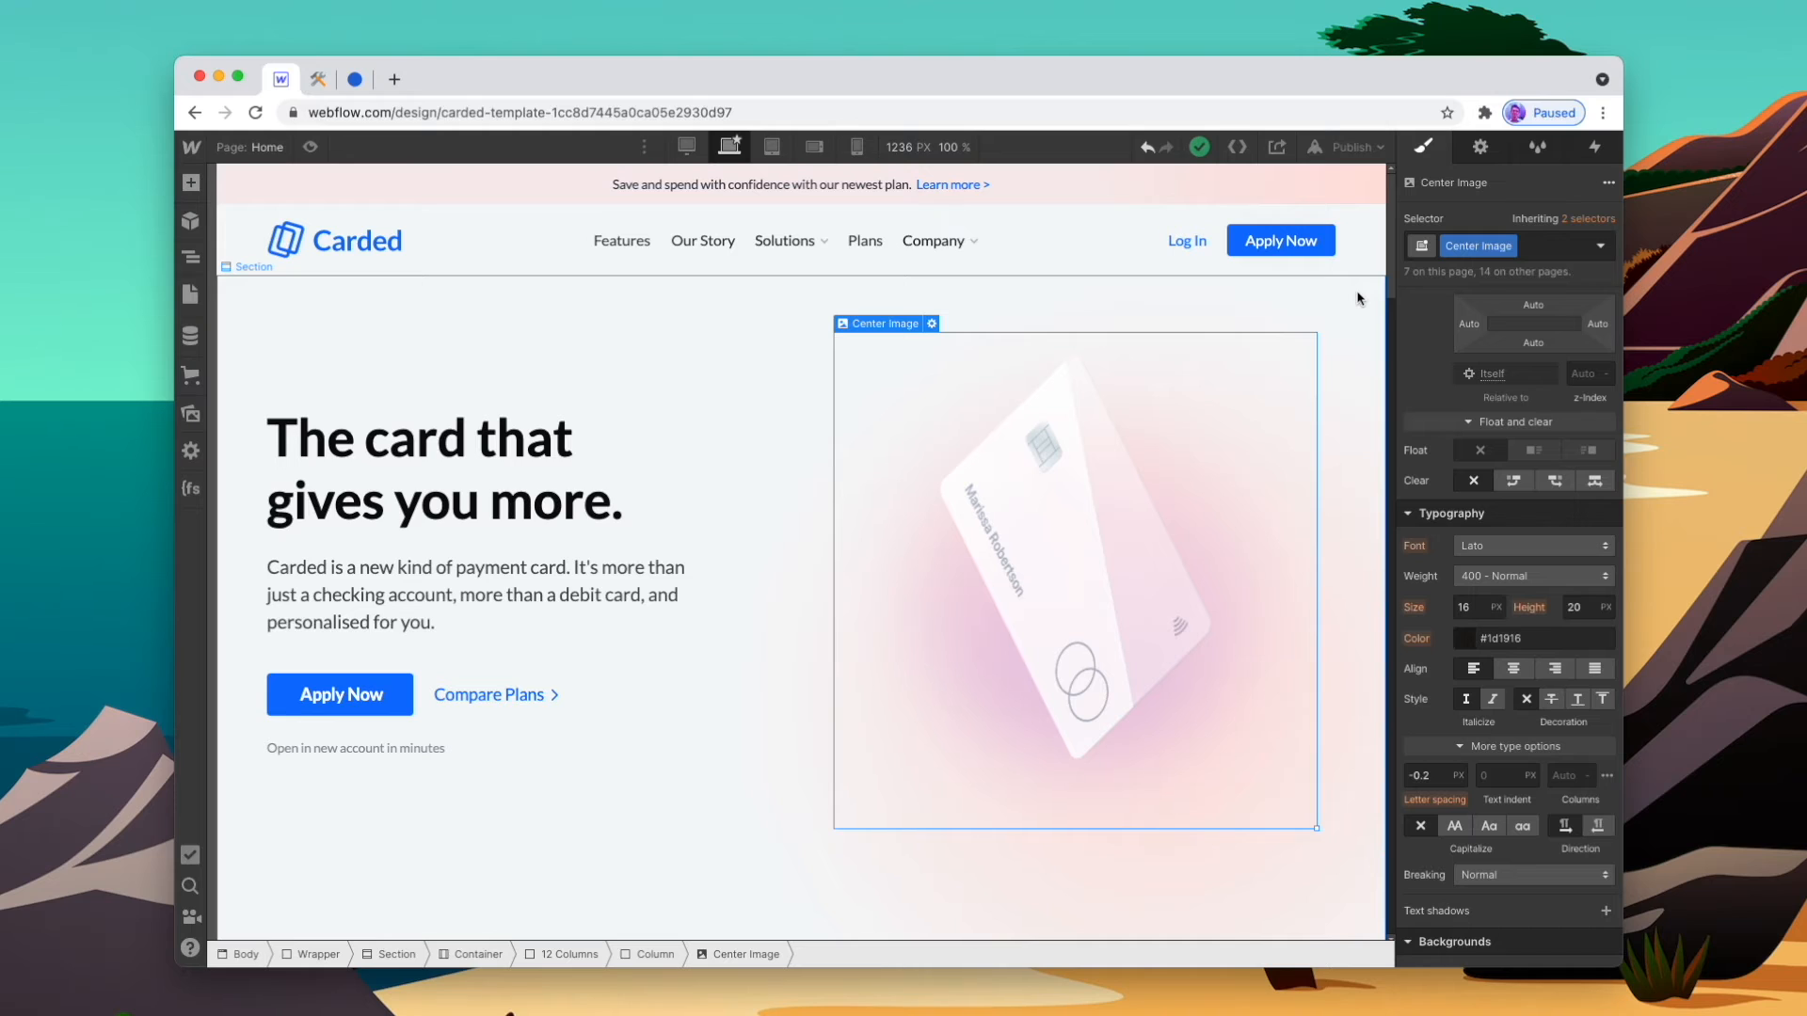
pyautogui.moveTo(1354, 319)
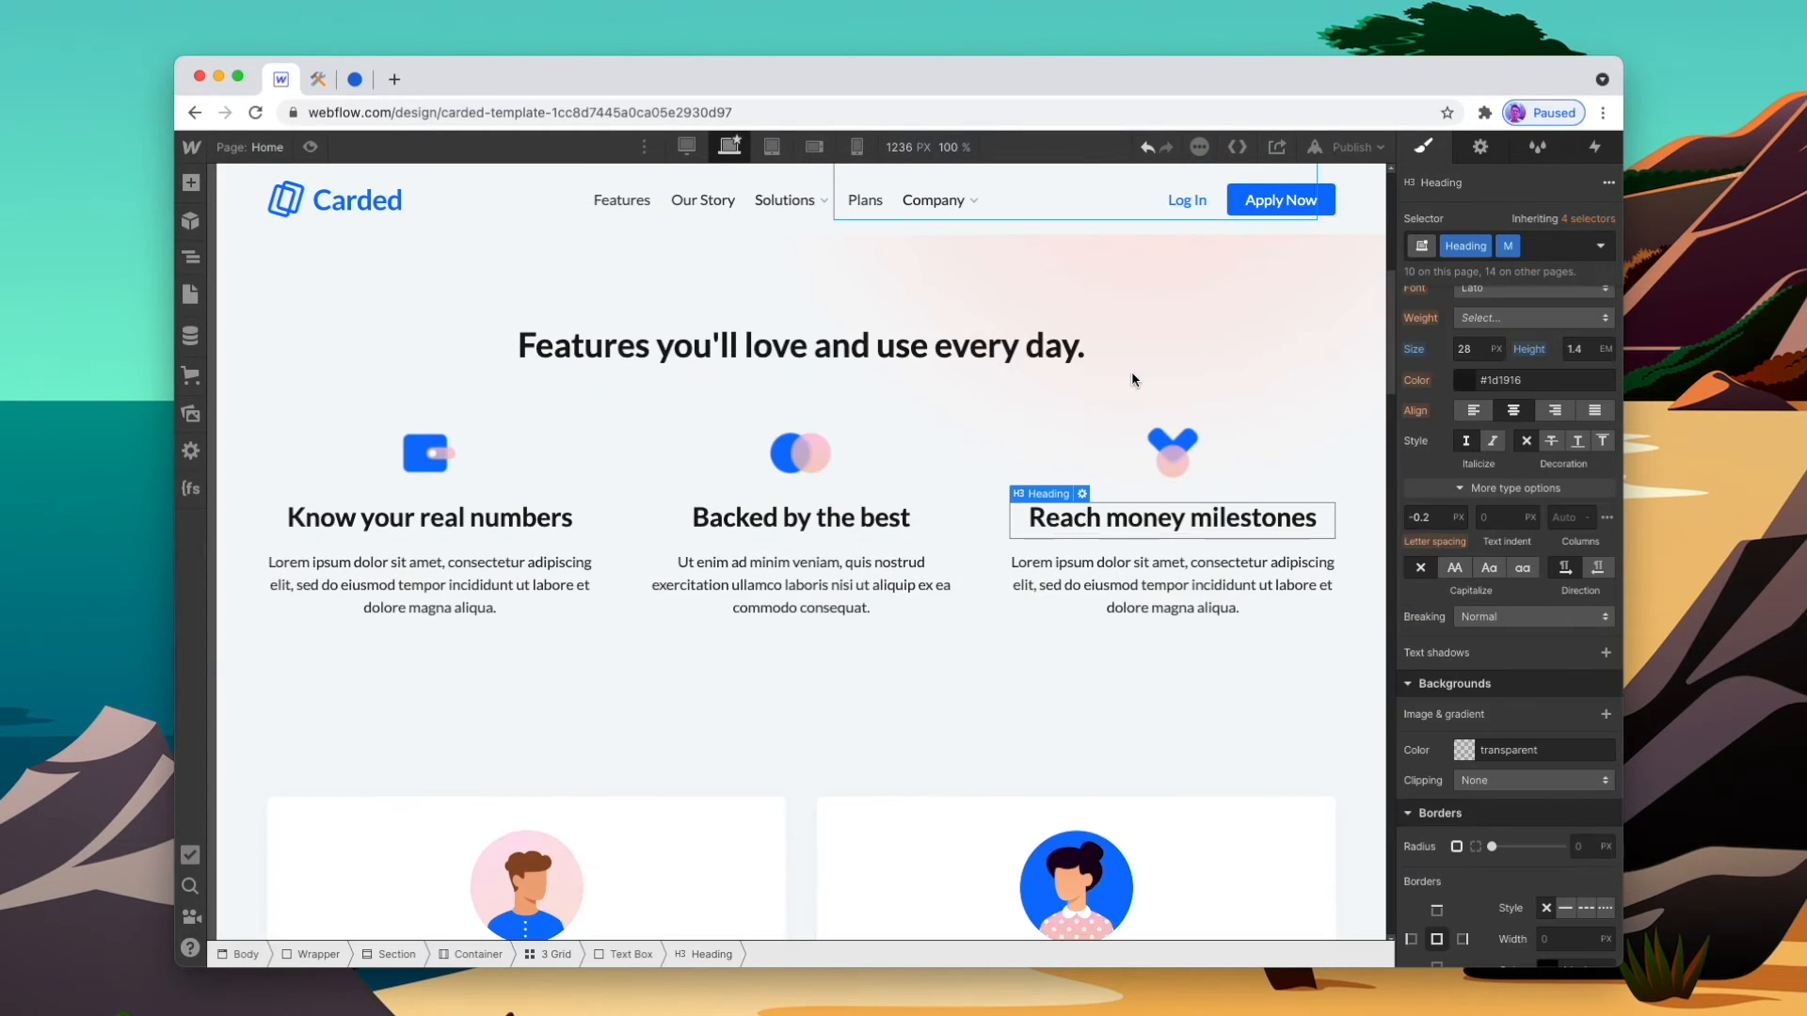
# Add the Blue combo class to the persona cards section, trying Deep and Soft Blue before Light Steel Blue
pyautogui.click(1566, 245)
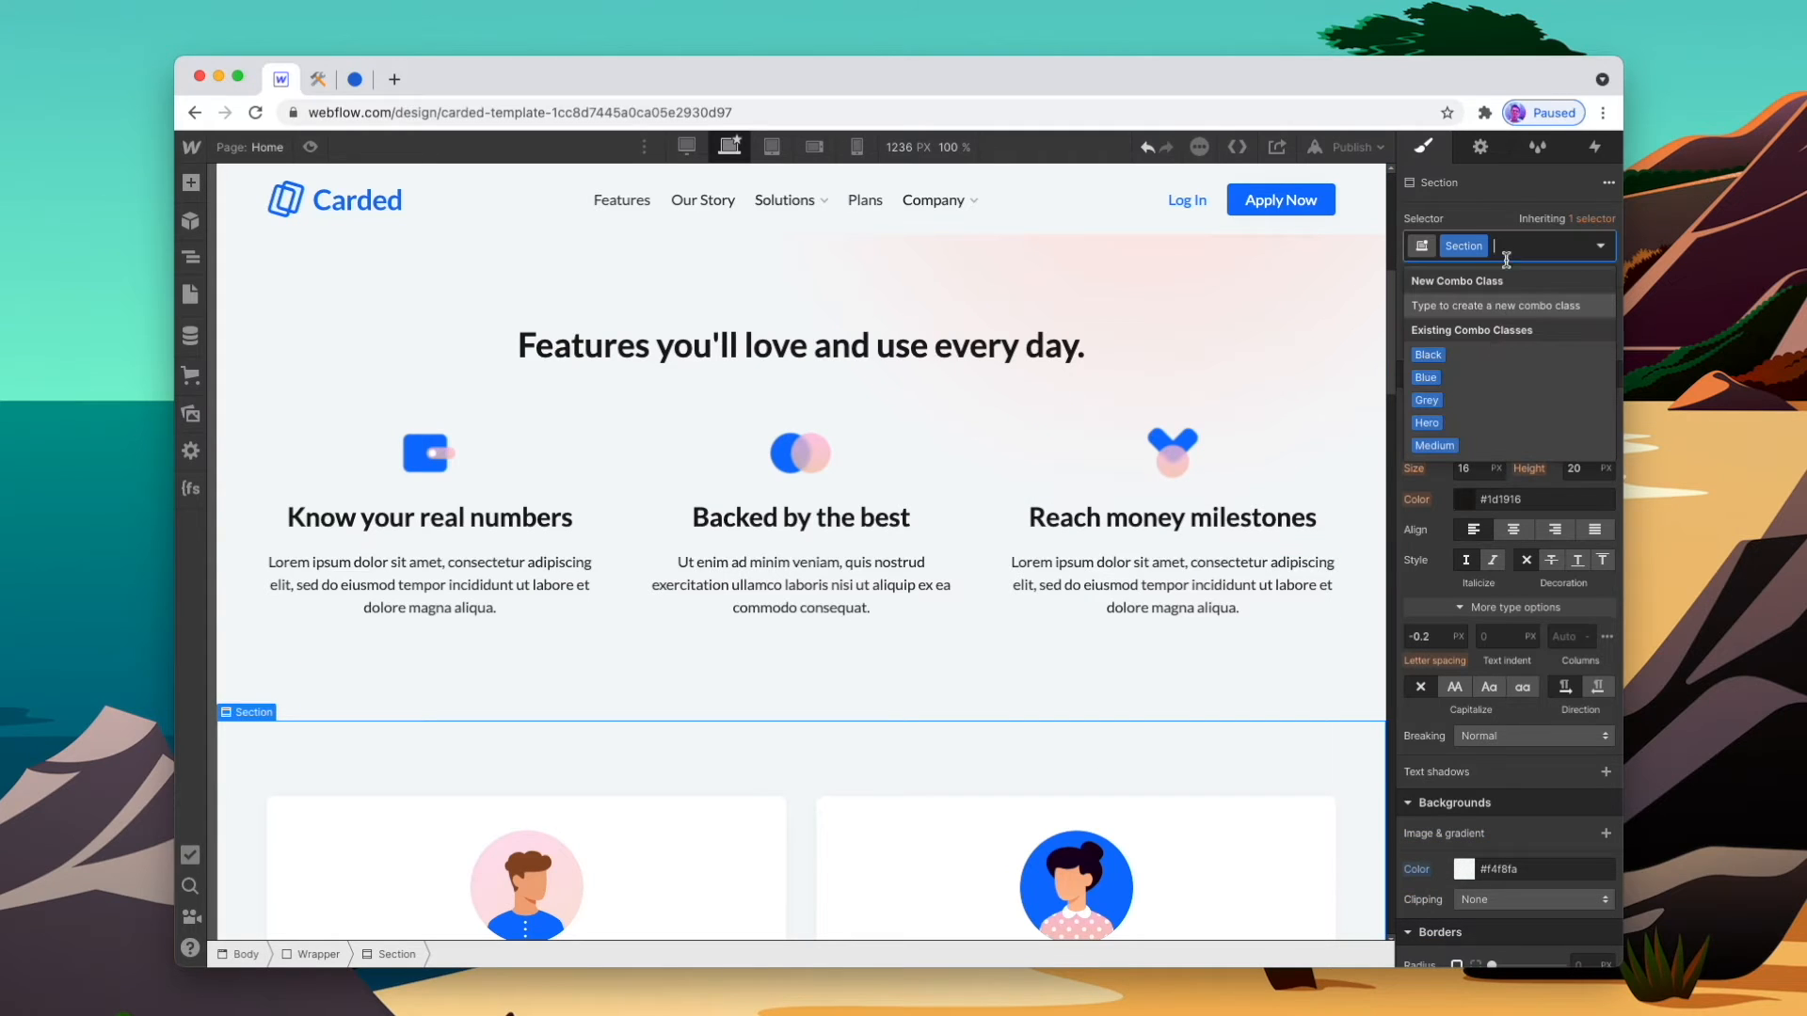
pyautogui.scroll(-3)
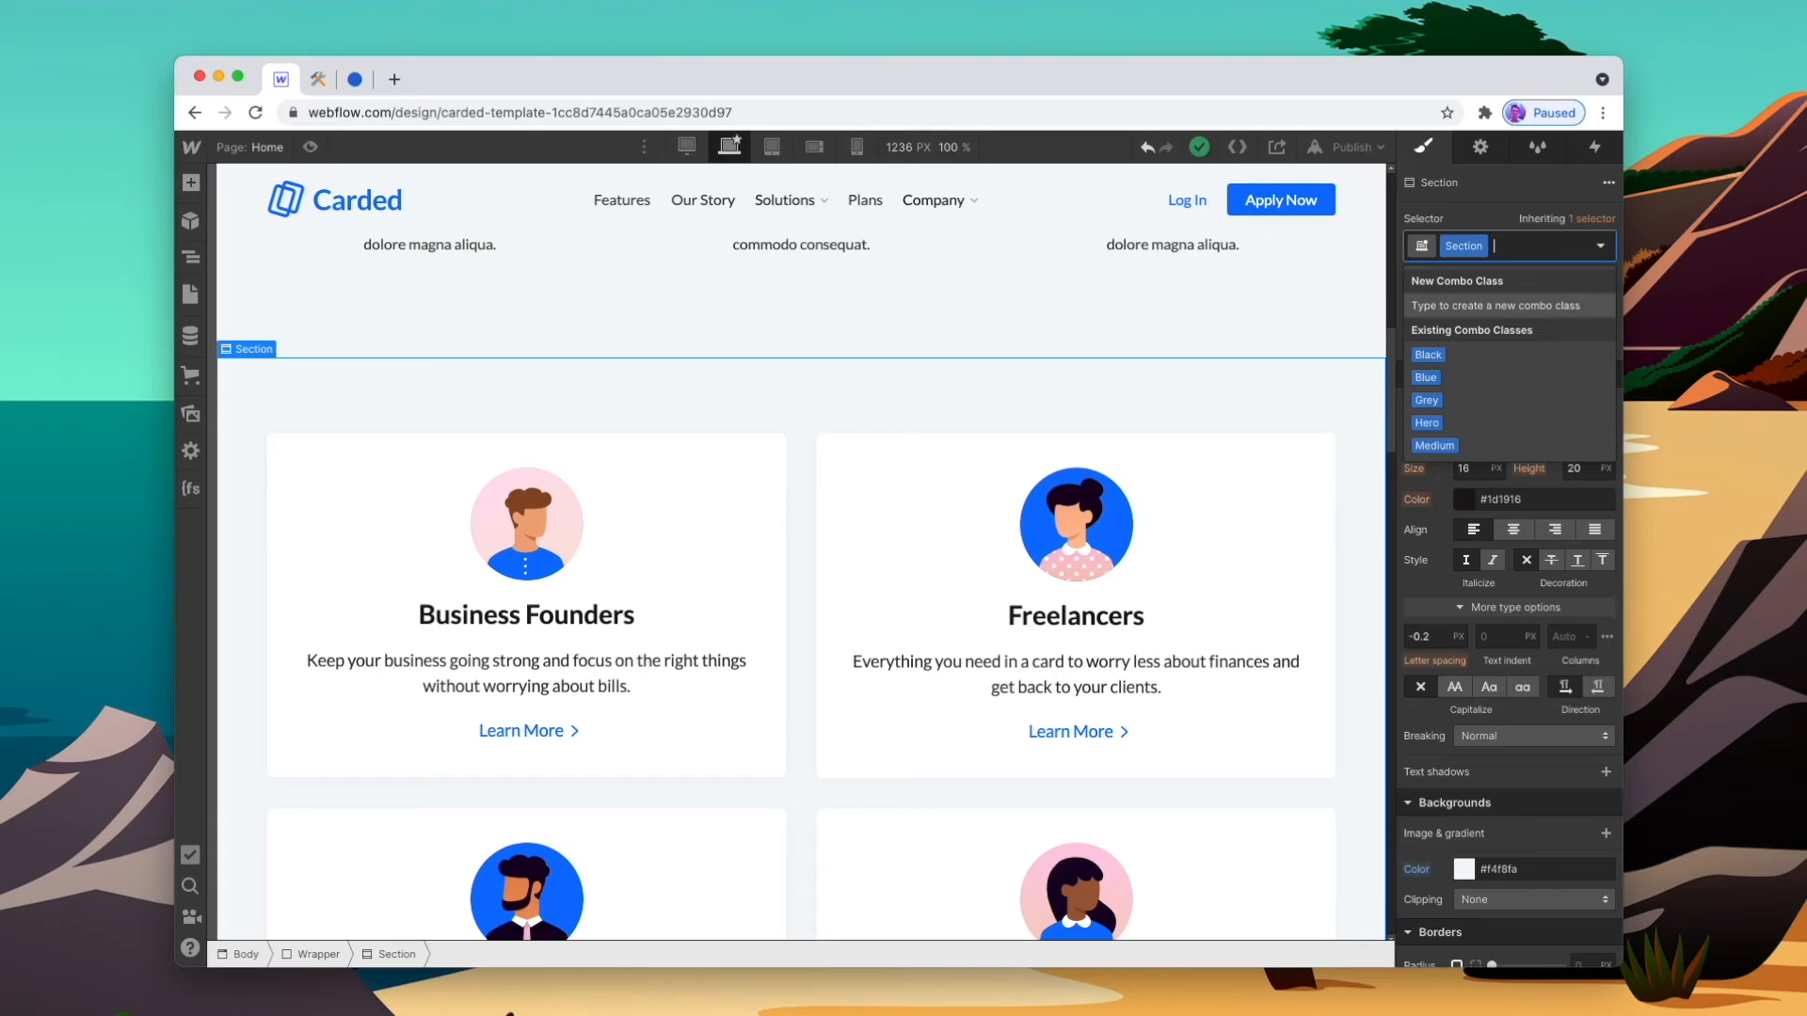
pyautogui.click(1467, 808)
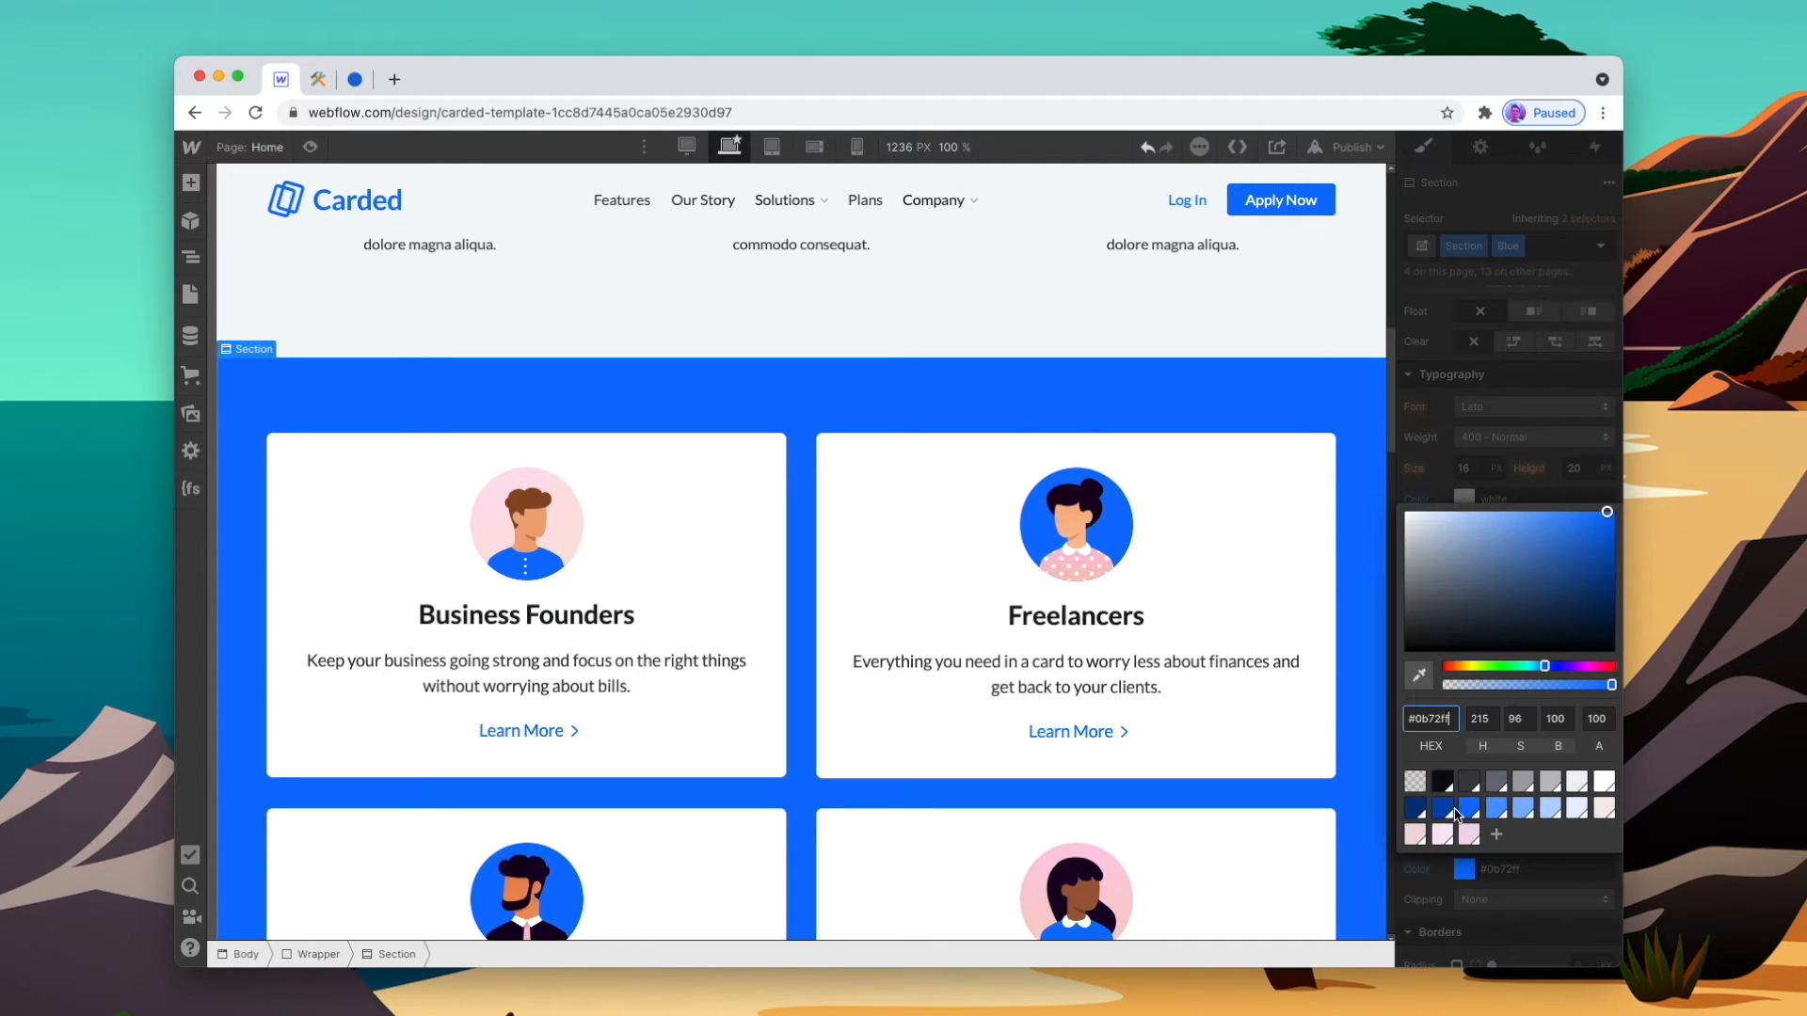
pyautogui.click(1414, 769)
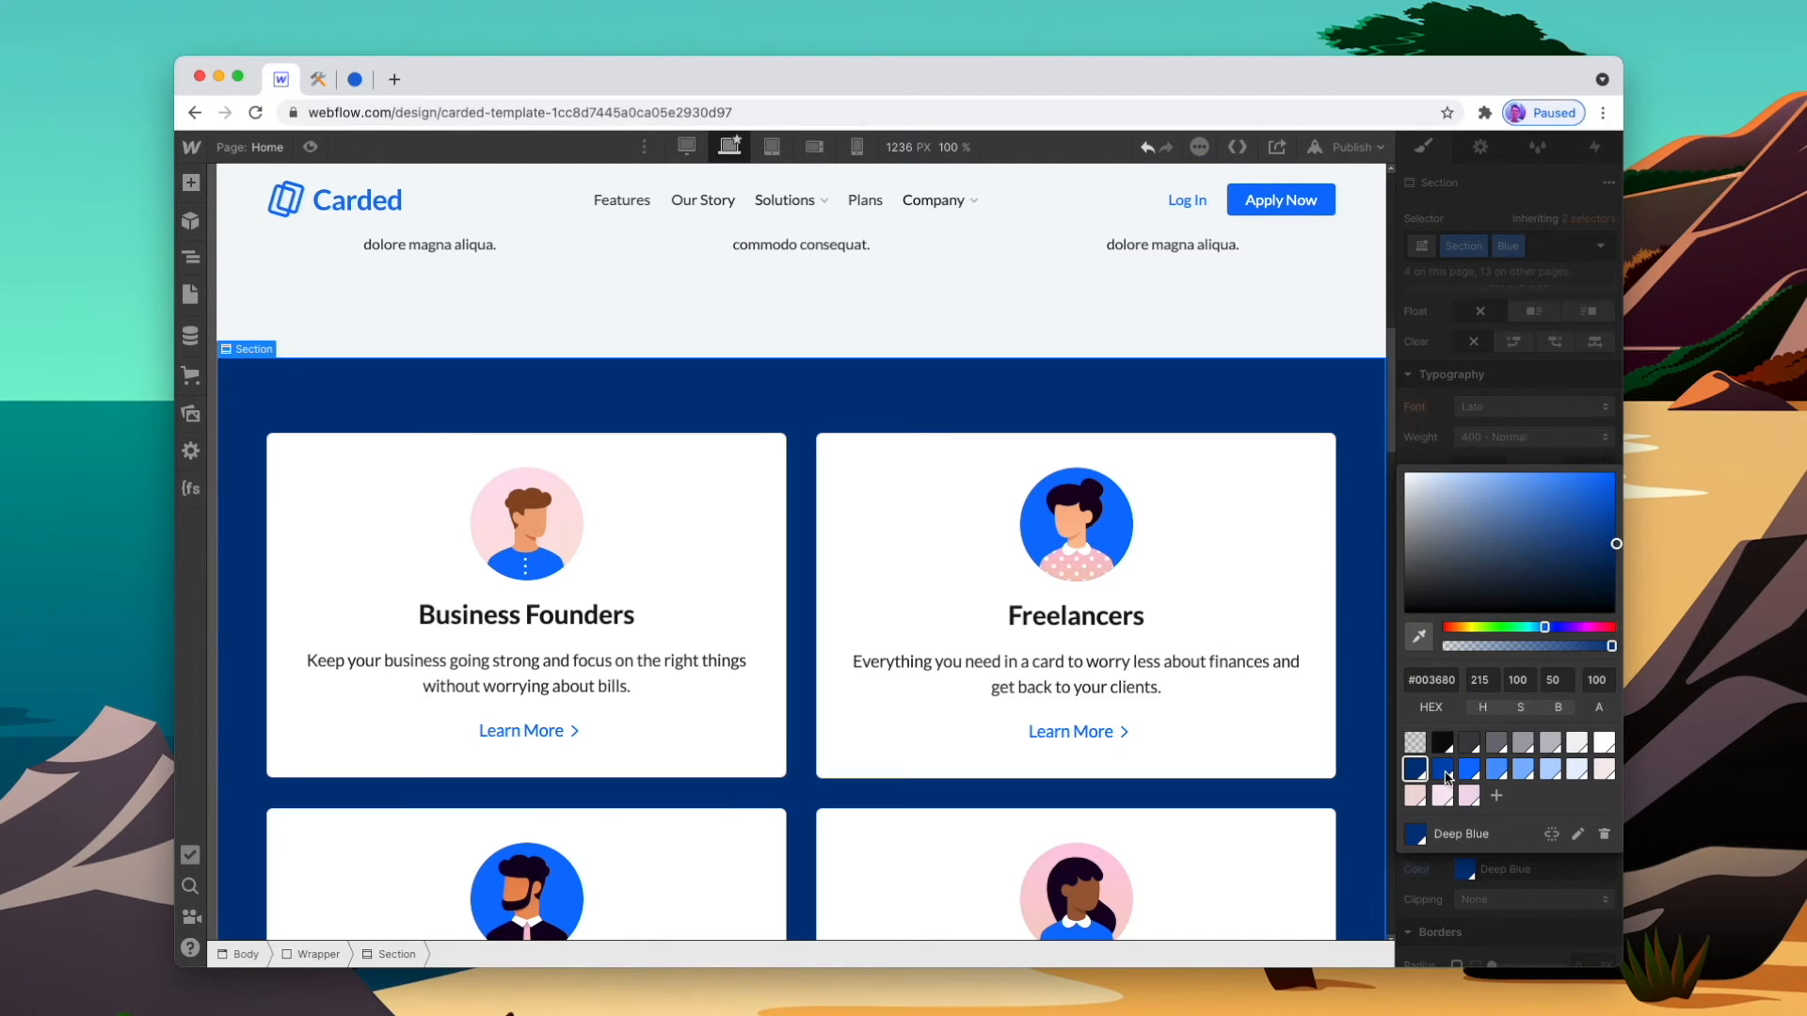
pyautogui.click(1523, 770)
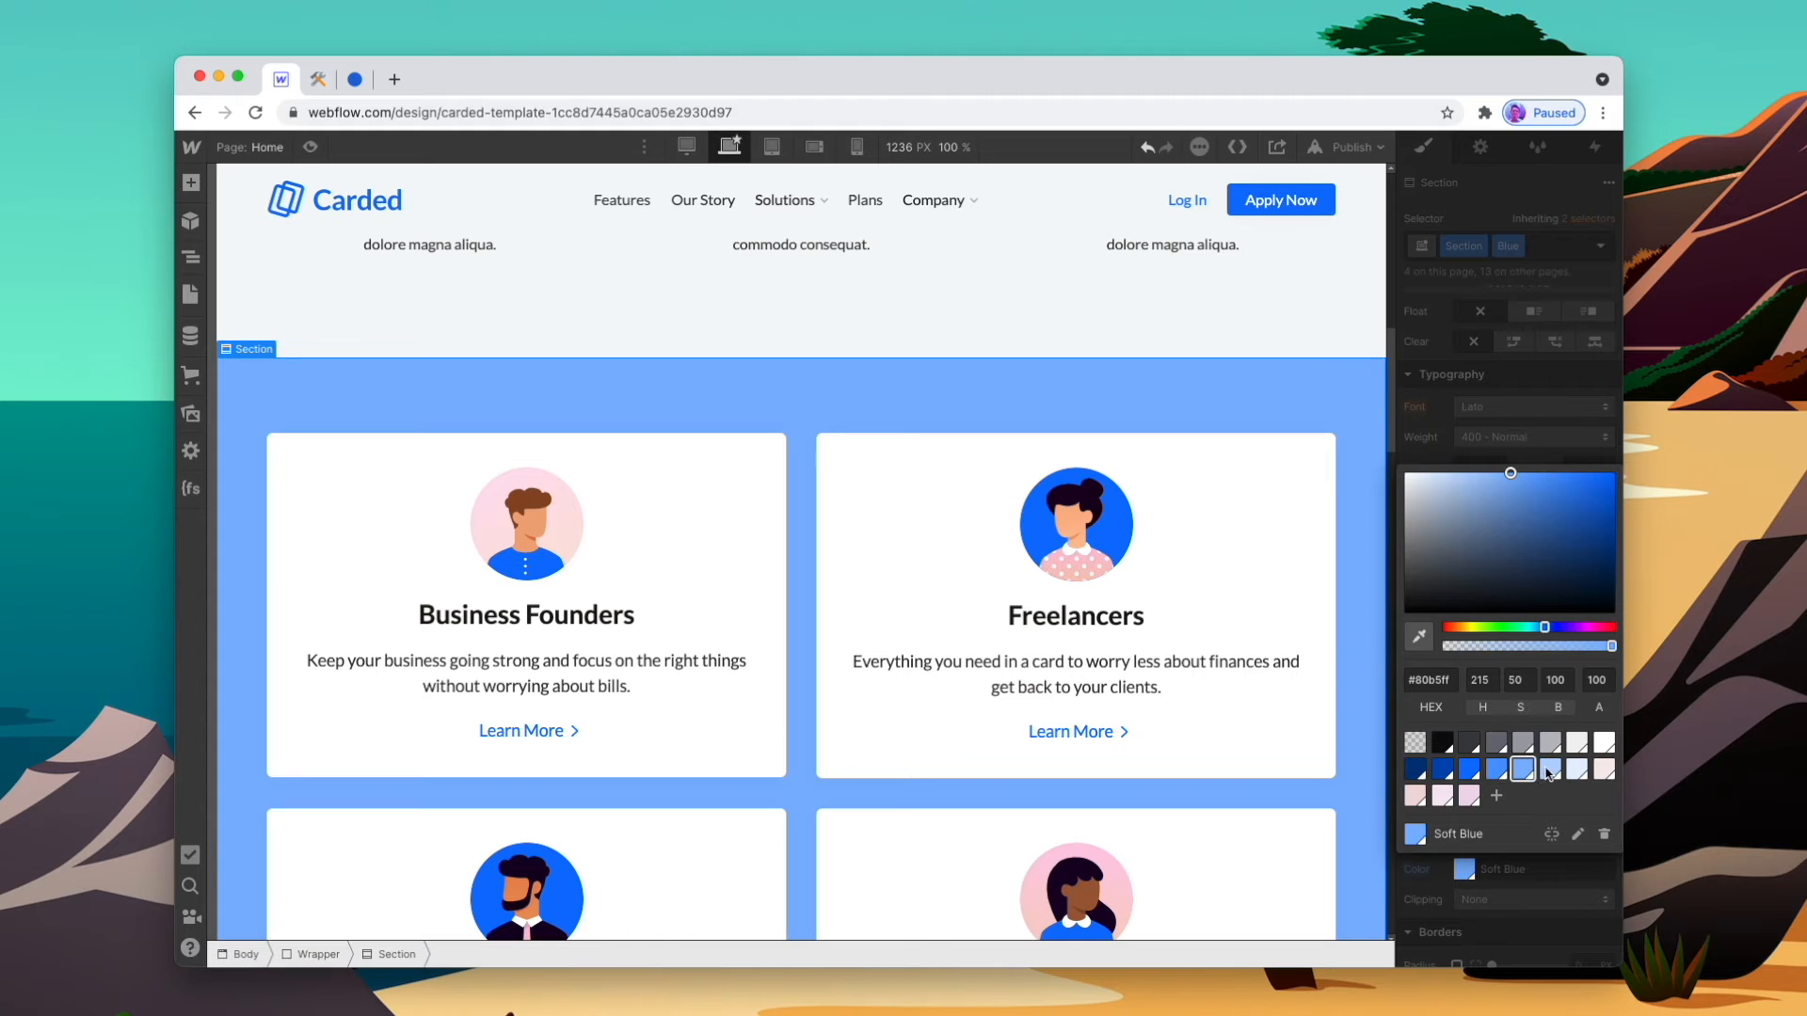
pyautogui.click(1577, 769)
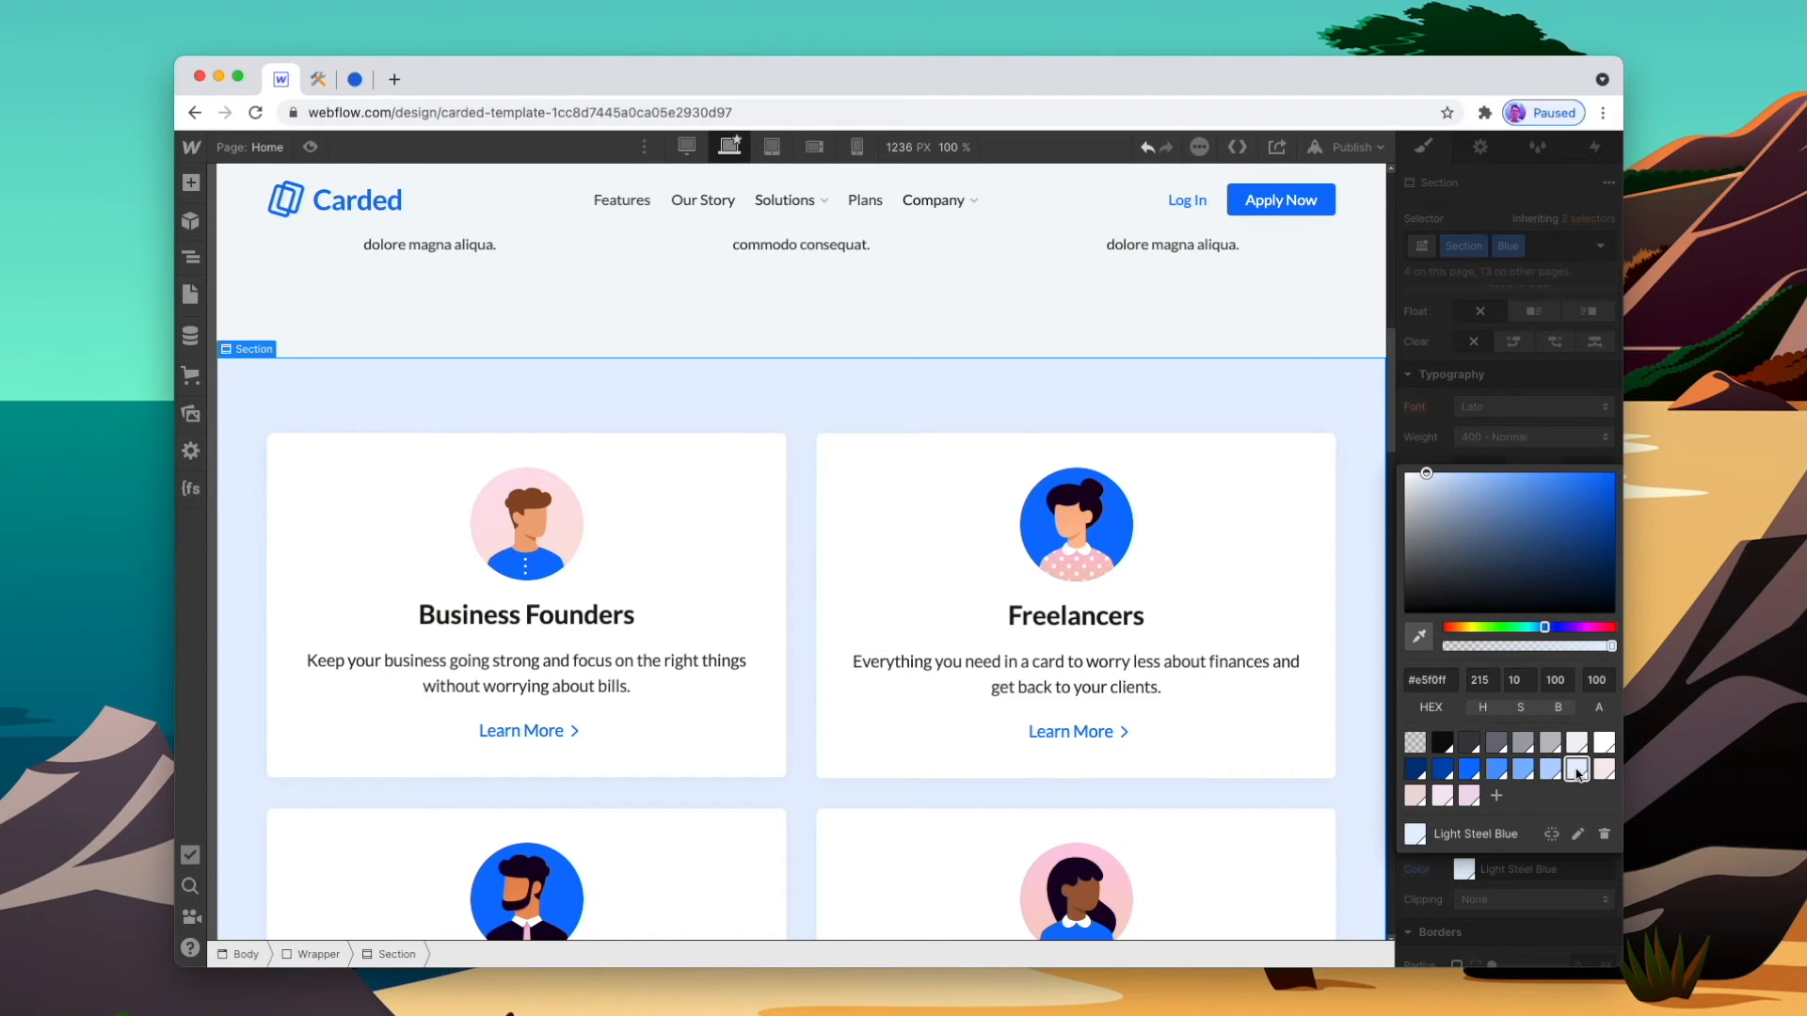